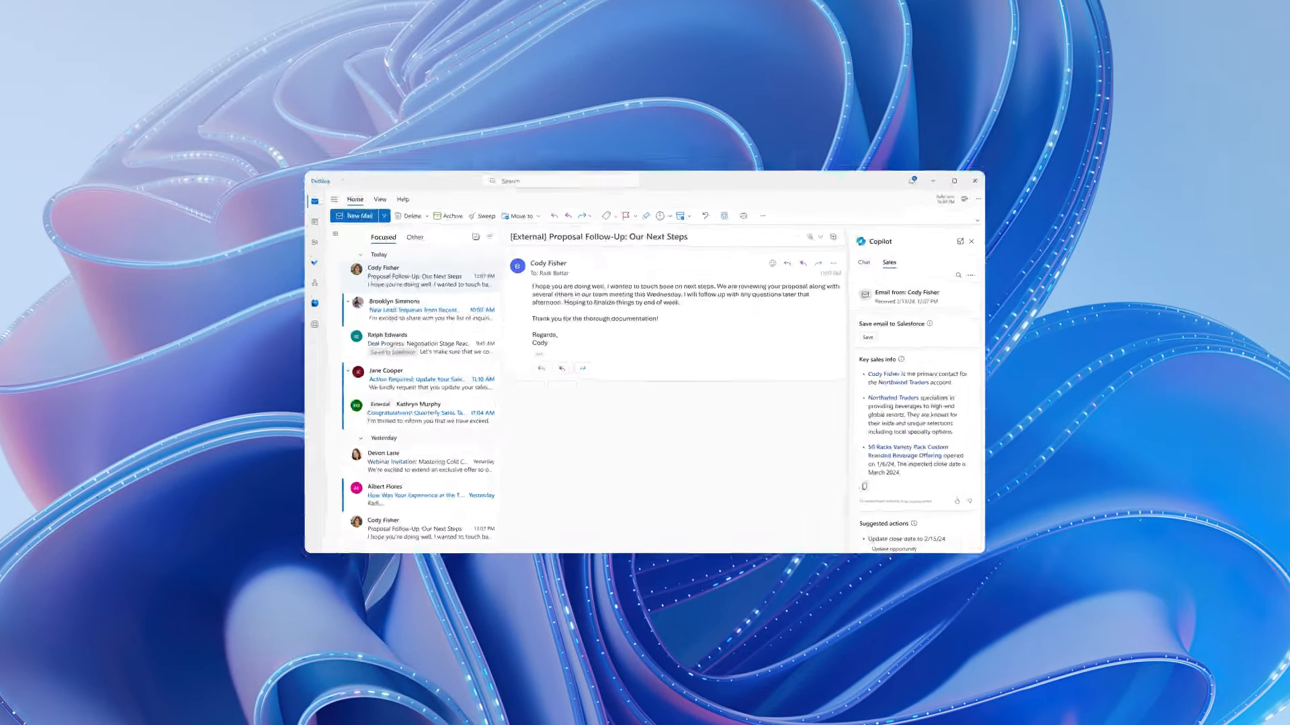
Open the '[External] Beverage line for Contoso' email, create its opportunity, and ask Copilot for best-fit products.
click(954, 180)
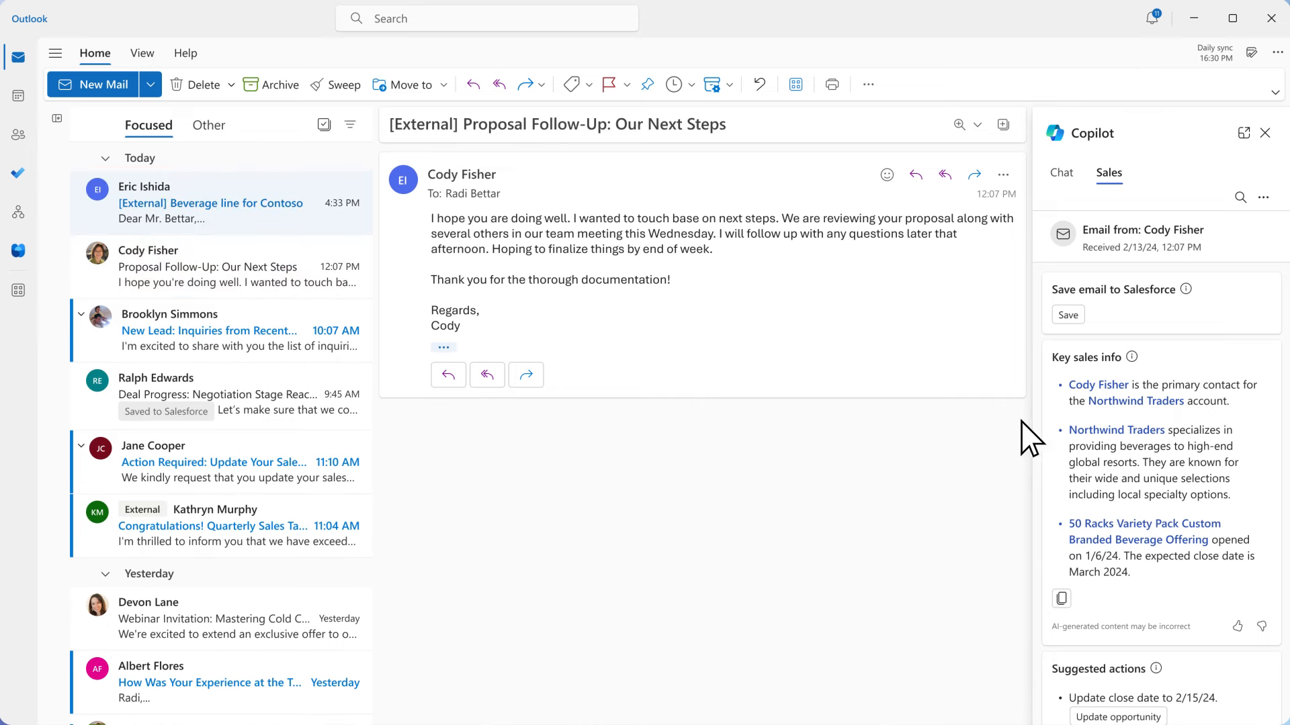
mouse_move(263, 230)
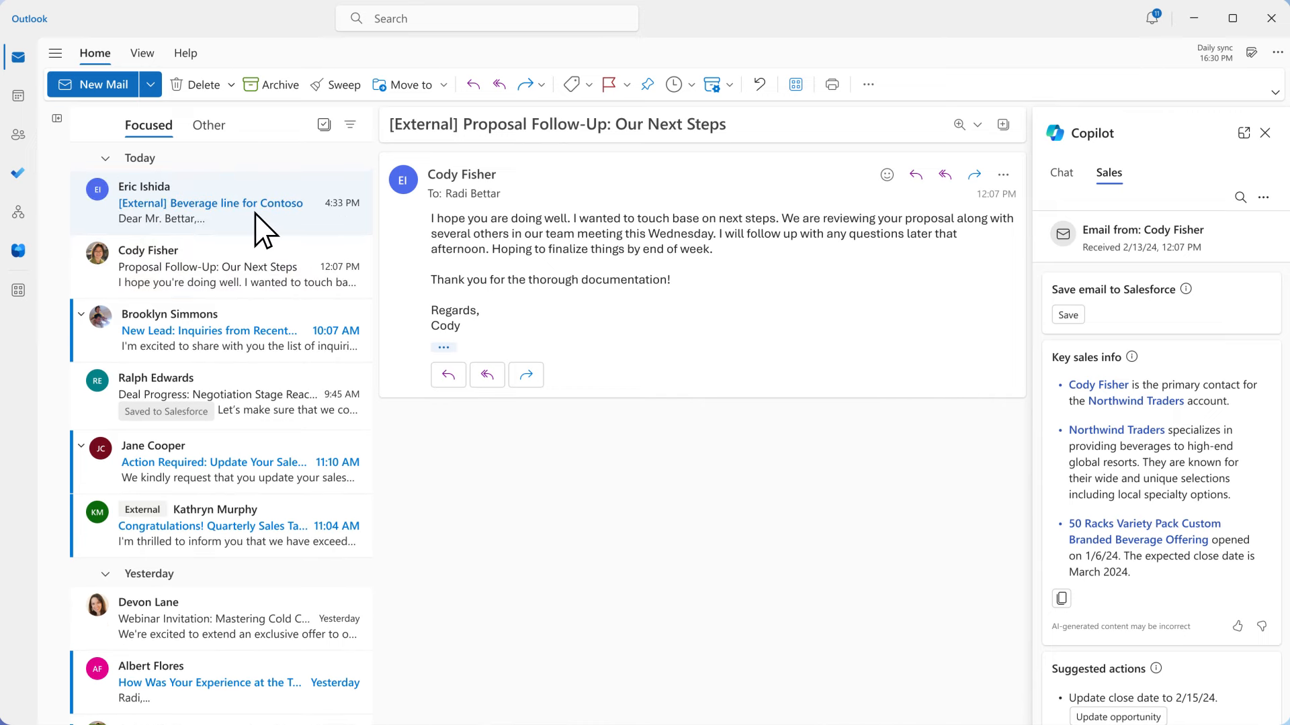
click(211, 203)
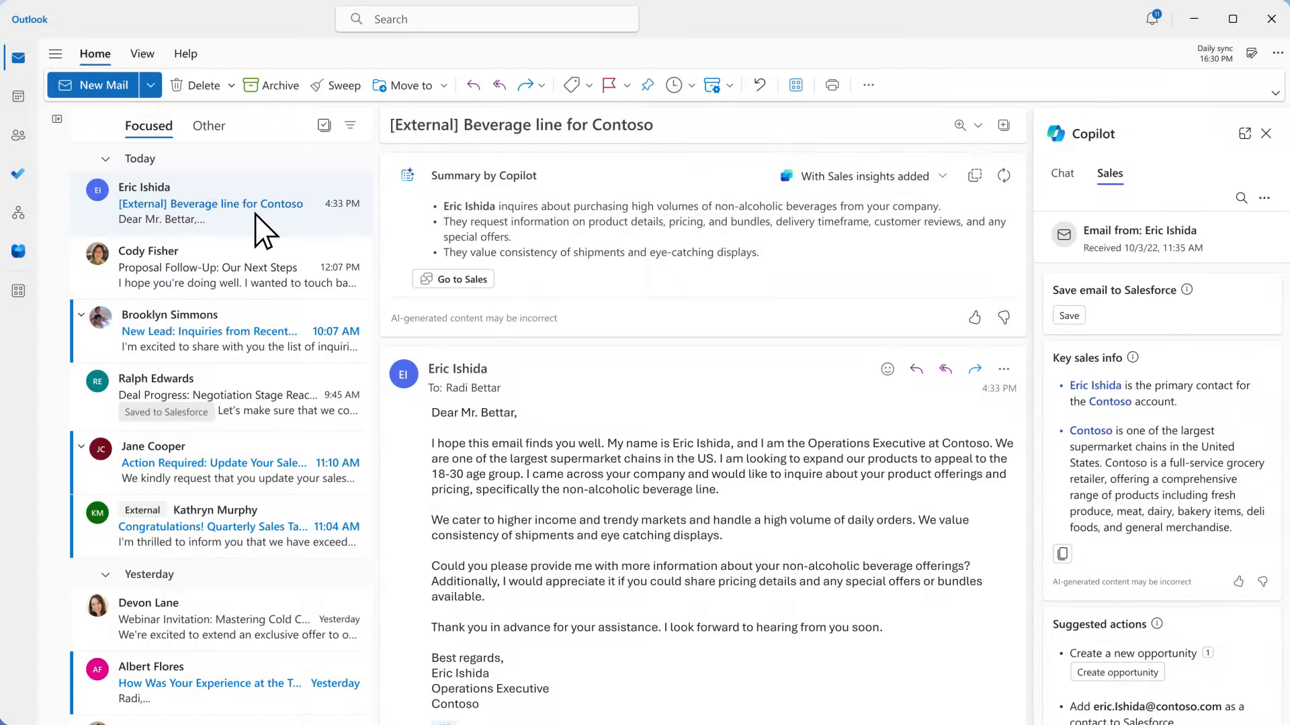
mouse_move(1023, 651)
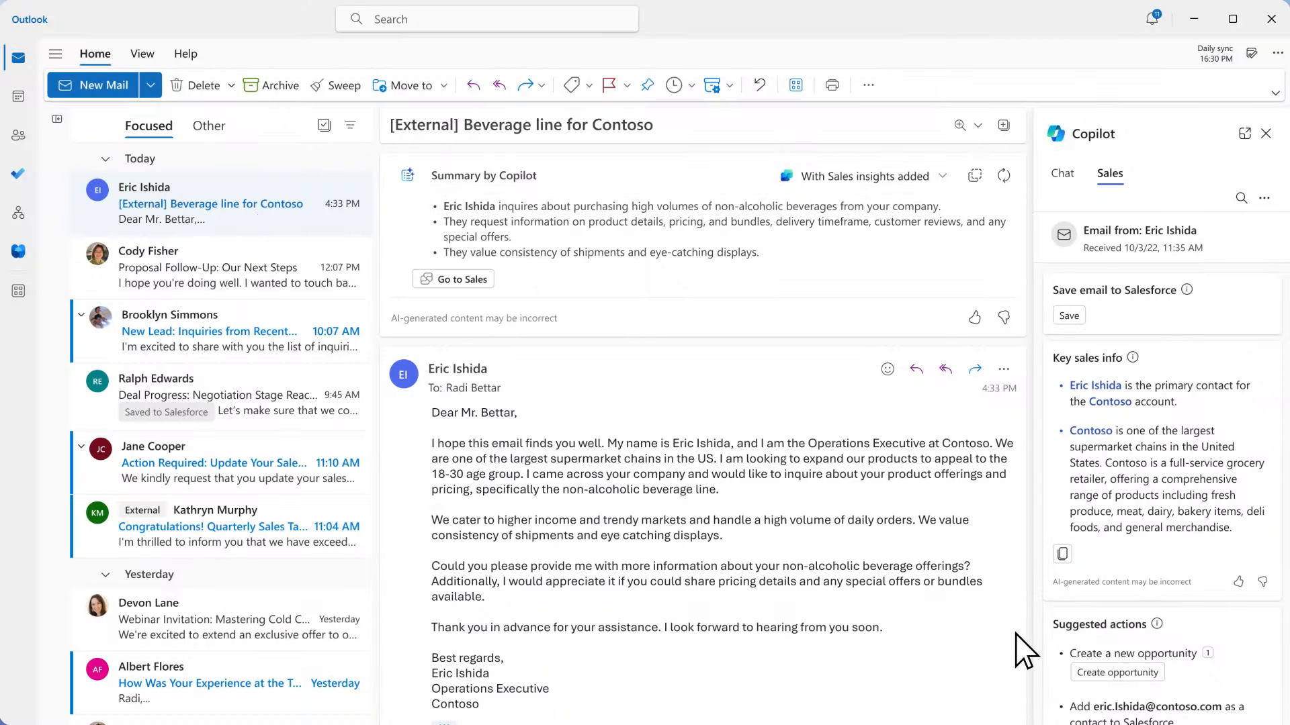
click(1117, 672)
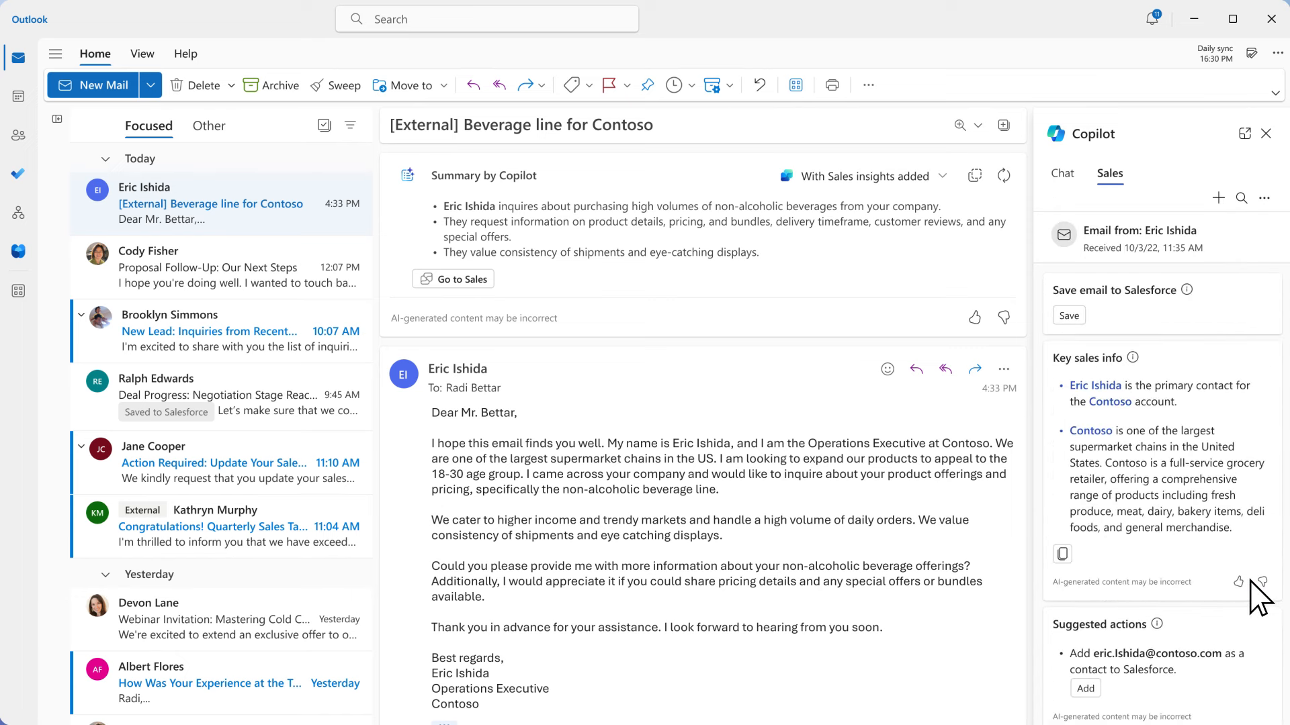
click(1062, 173)
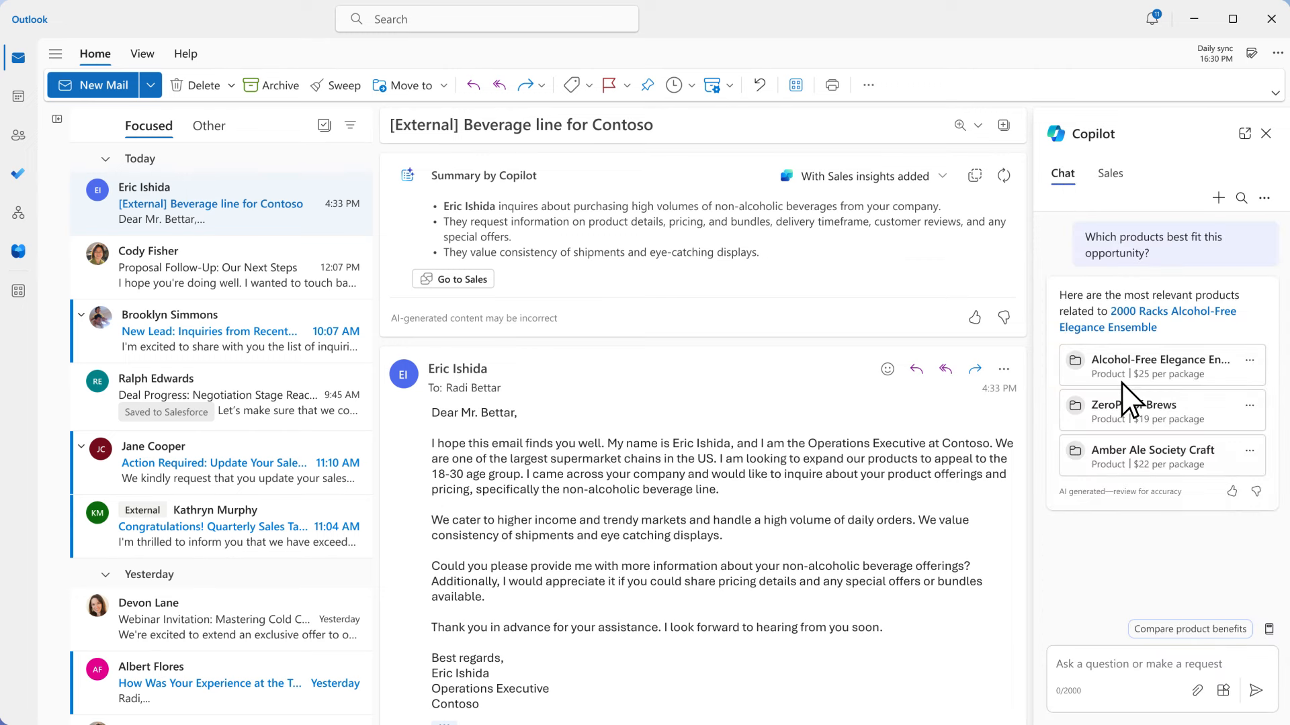
Have Copilot Chat compare the key benefits of the three suggested beverage products.
click(1188, 630)
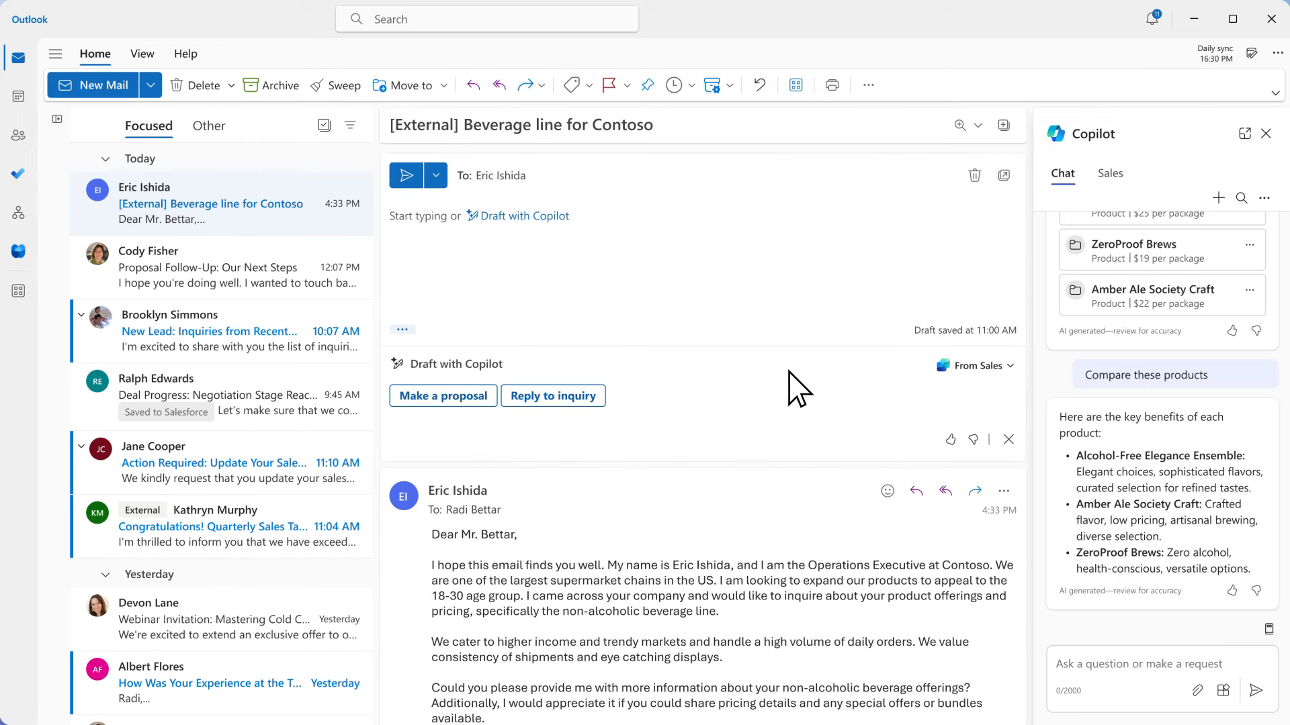
Draft a proposal reply to Eric with Copilot's Make a proposal option and keep it.
click(443, 395)
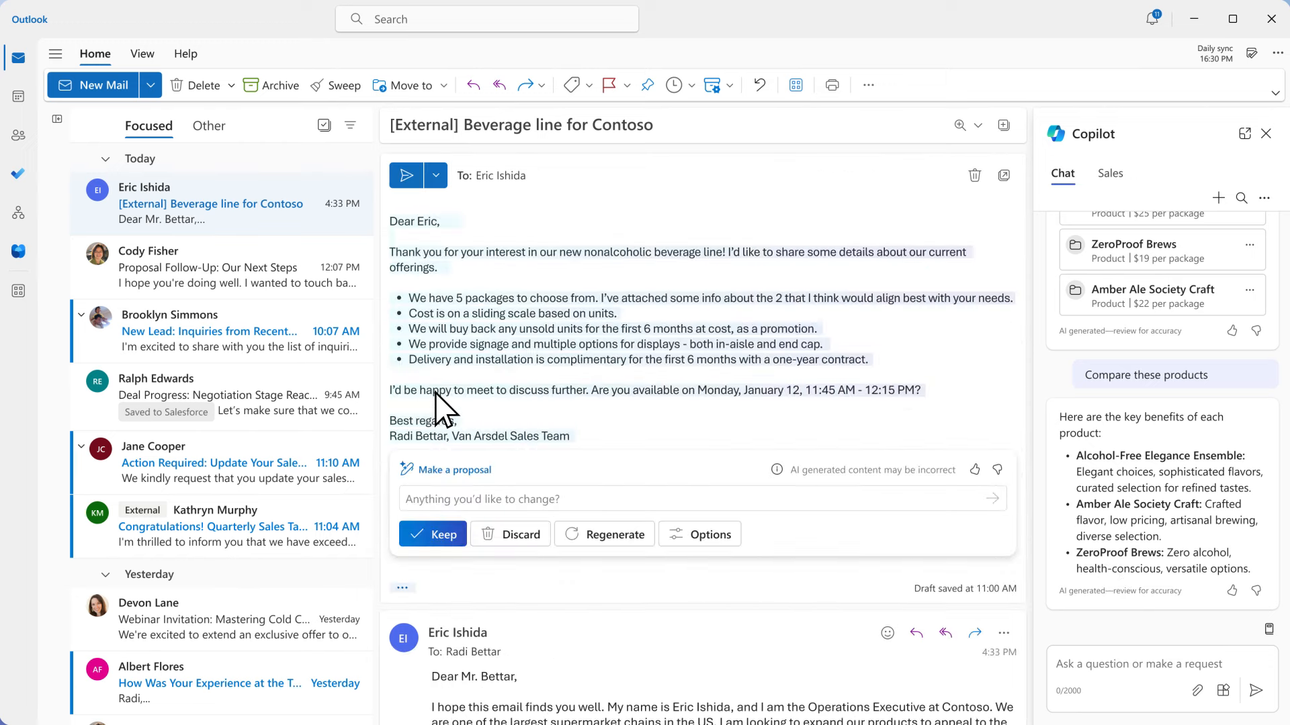
mouse_move(451, 309)
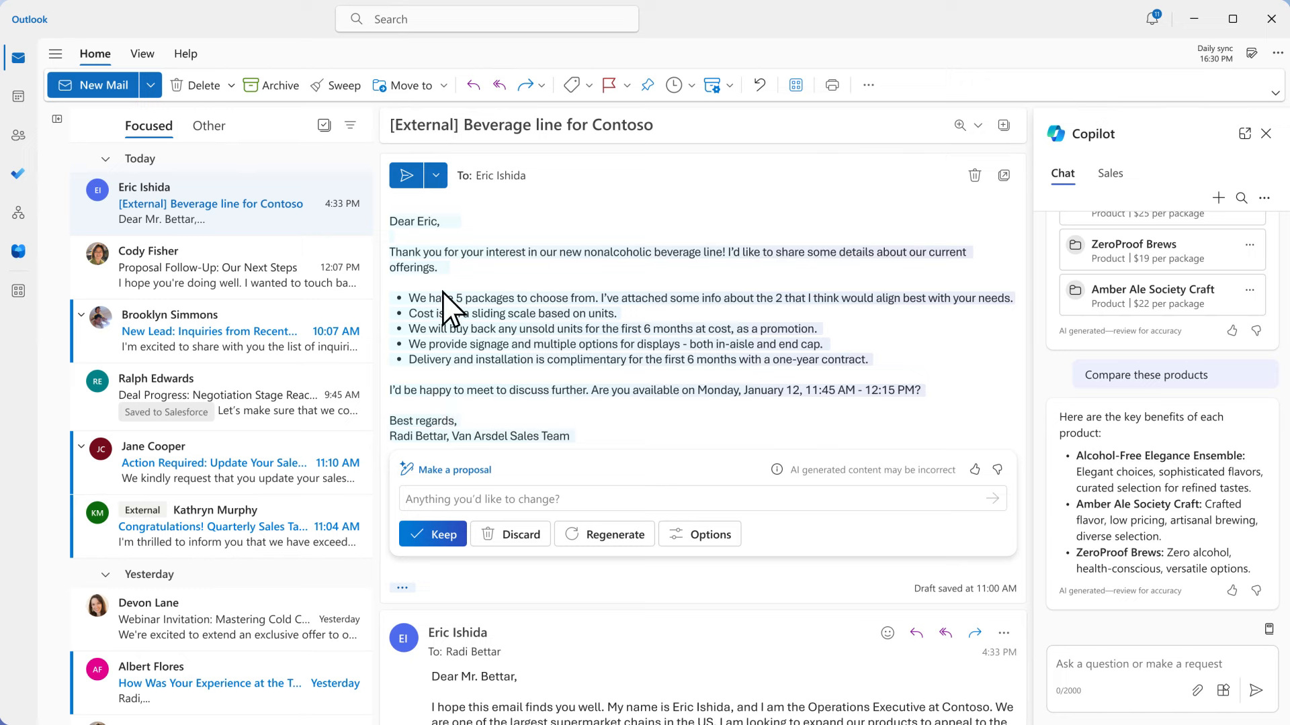
mouse_move(456, 278)
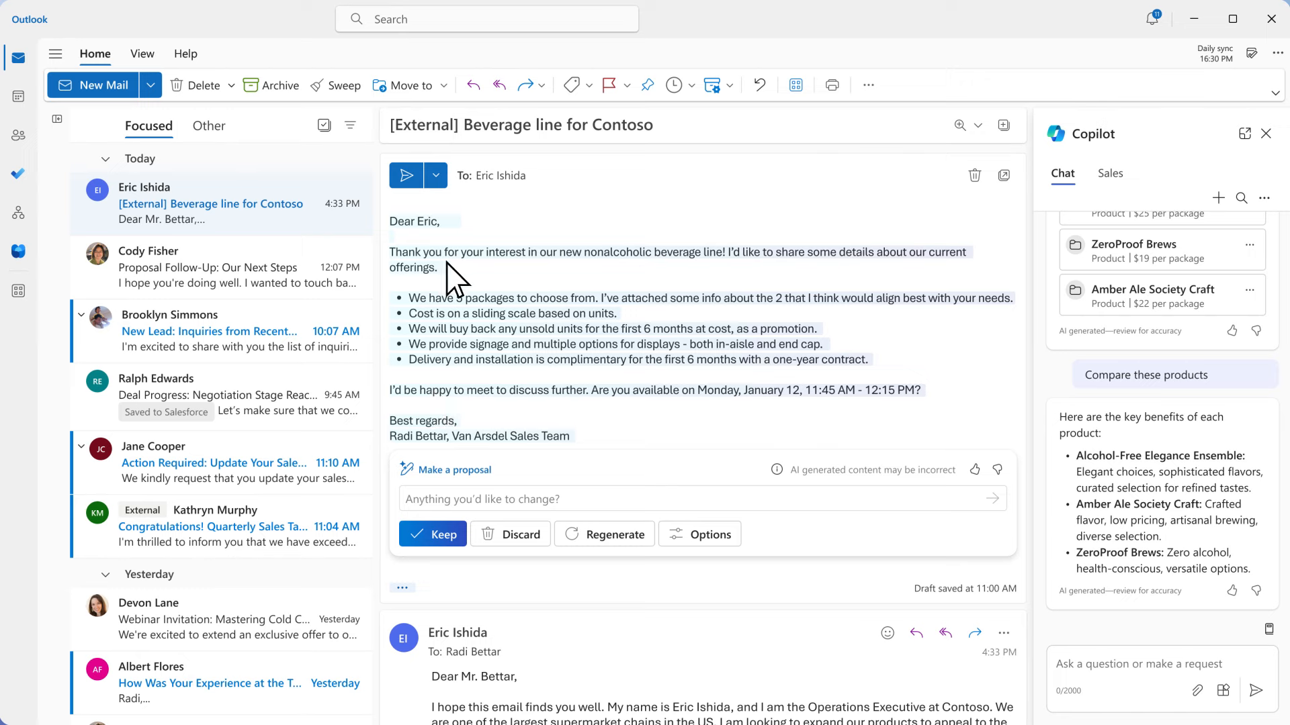
mouse_move(460, 378)
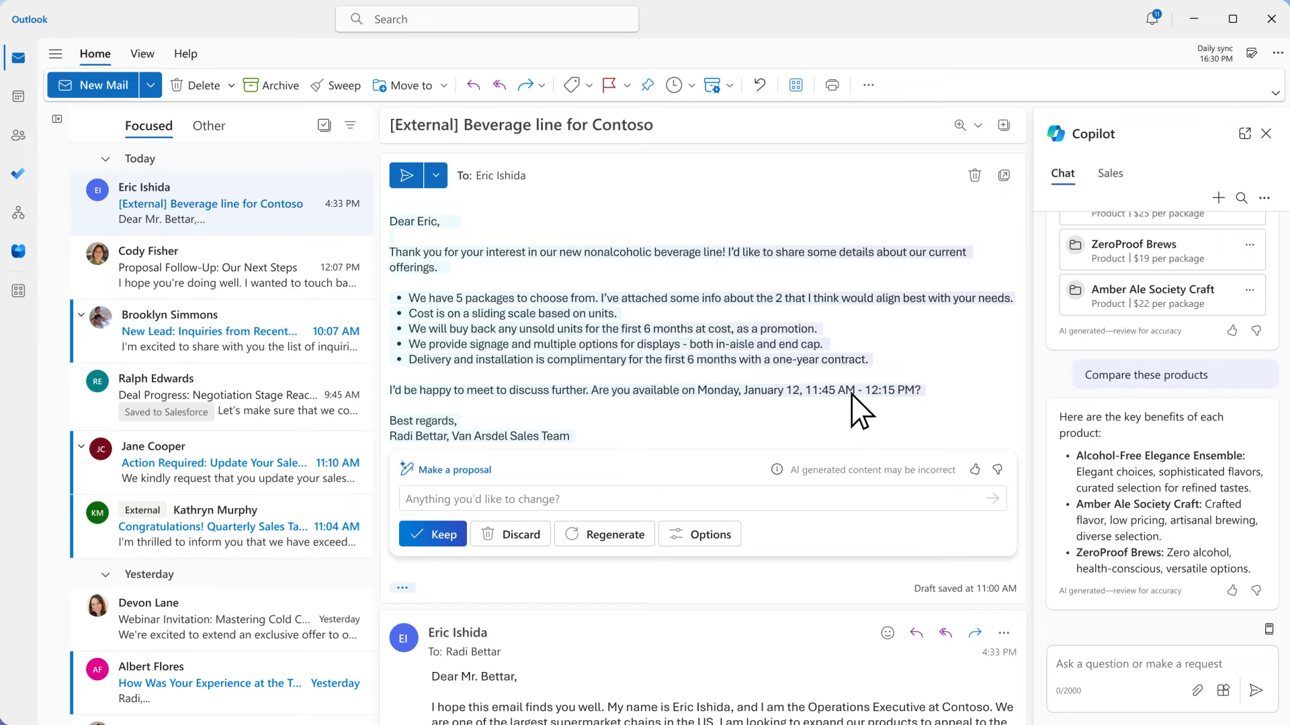
mouse_move(611, 492)
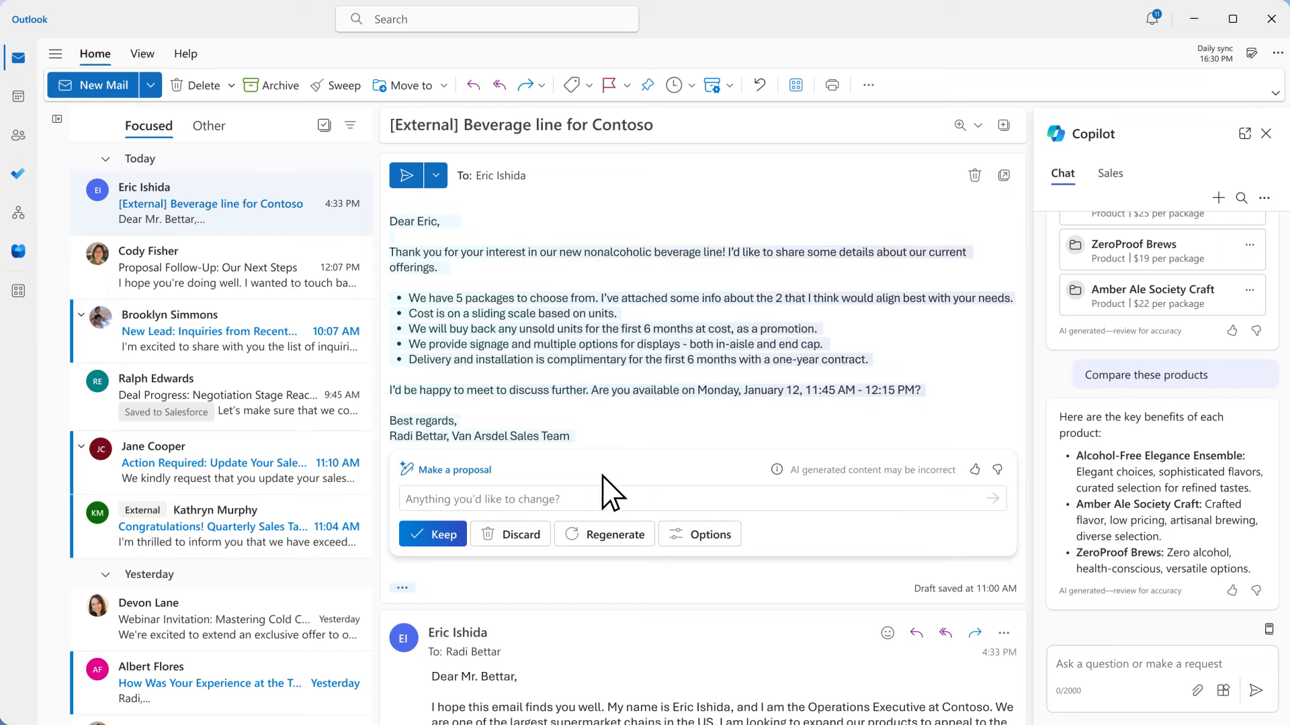
click(432, 534)
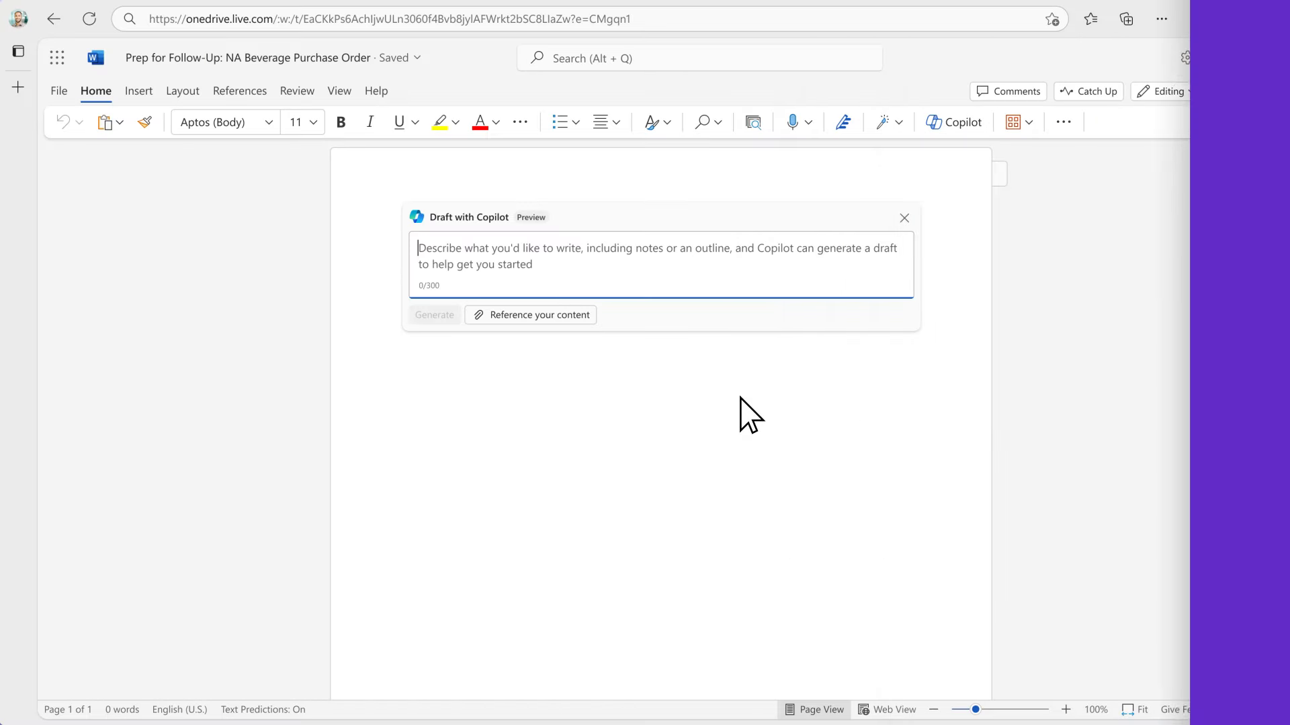
Generate prep for the NA Beverage Purchase Order meeting based on 'NA Beer - Value proposition'.
text(Help me prep for the pitch meeting /)
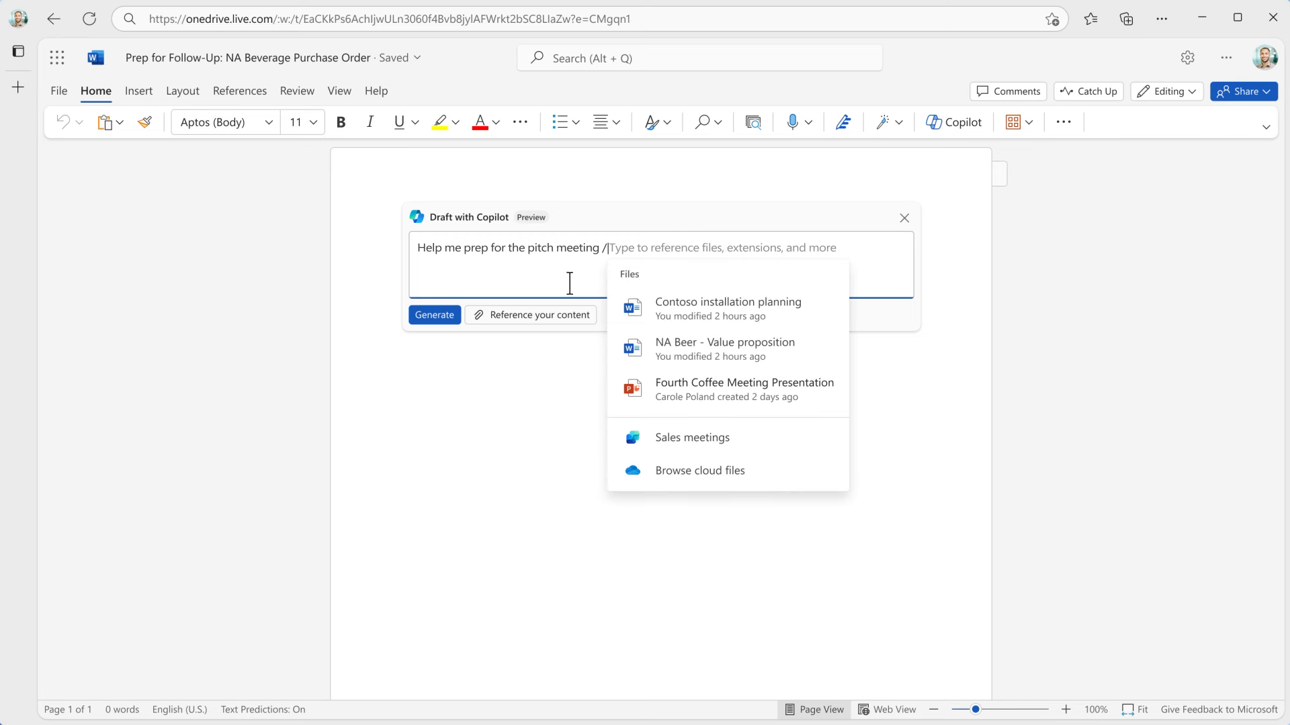
click(692, 437)
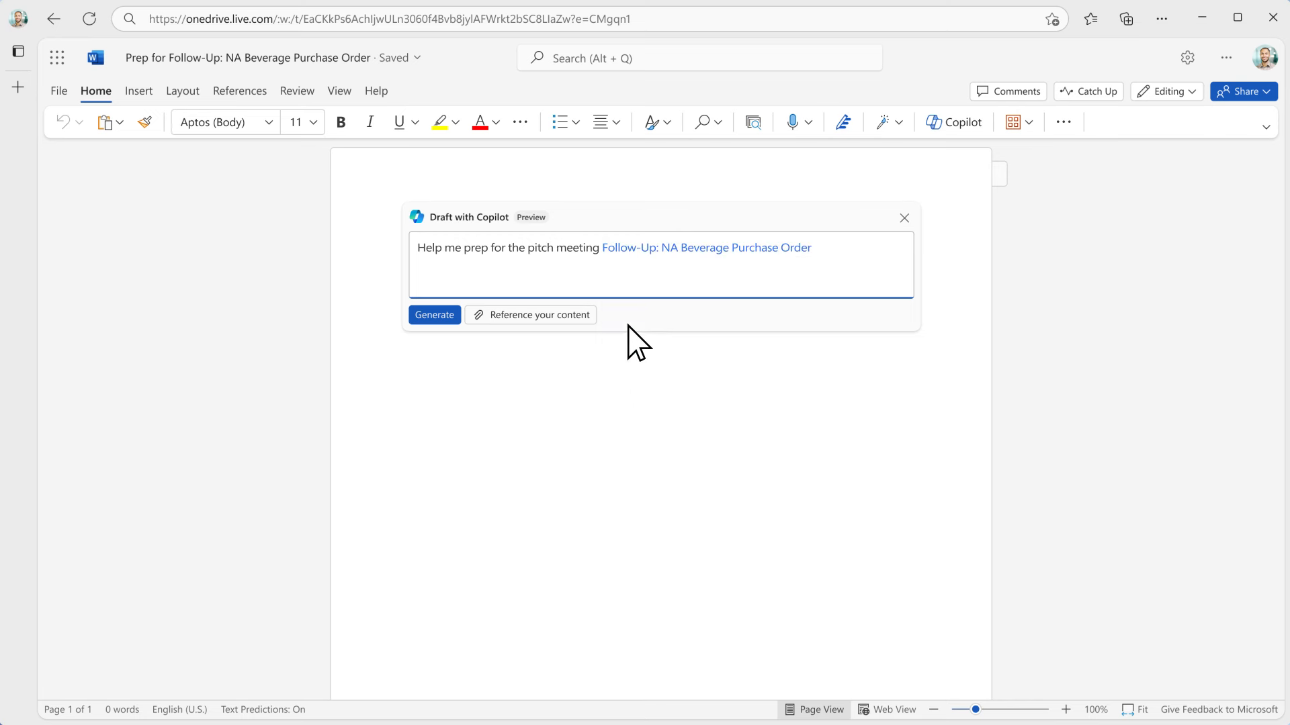
text(based on)
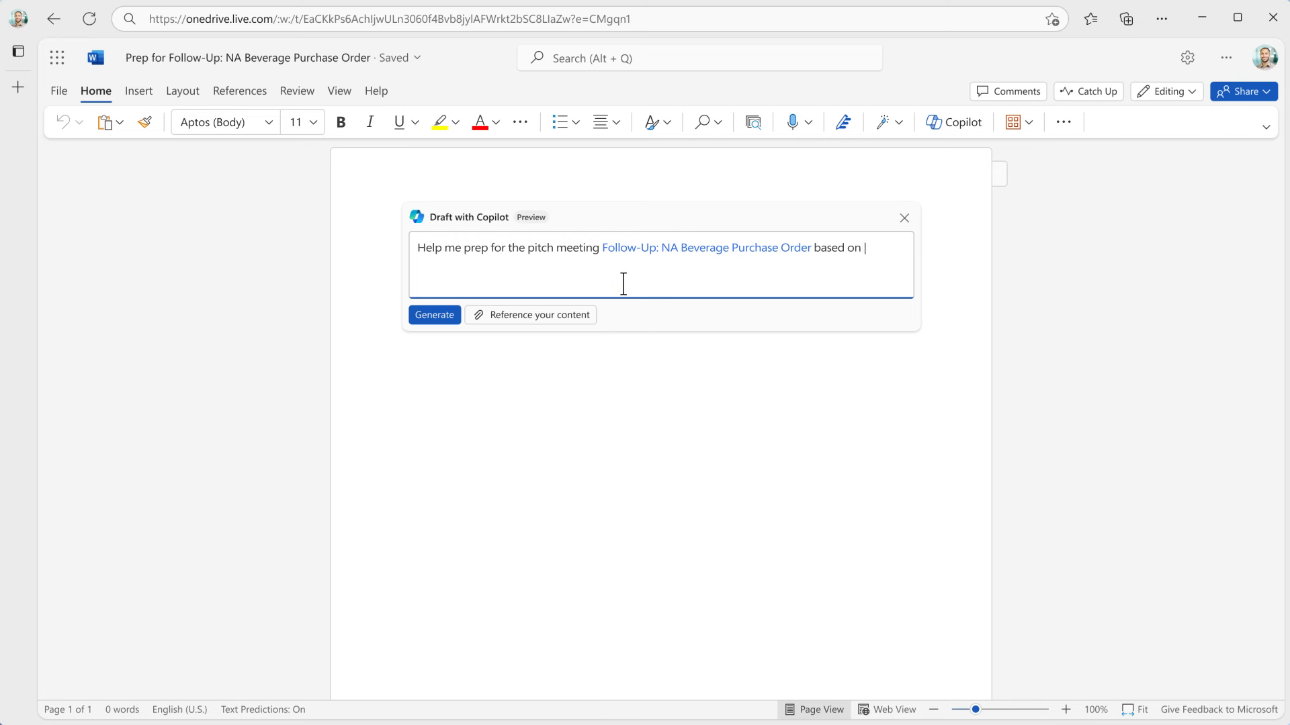
text(NA Beer - Value proposition)
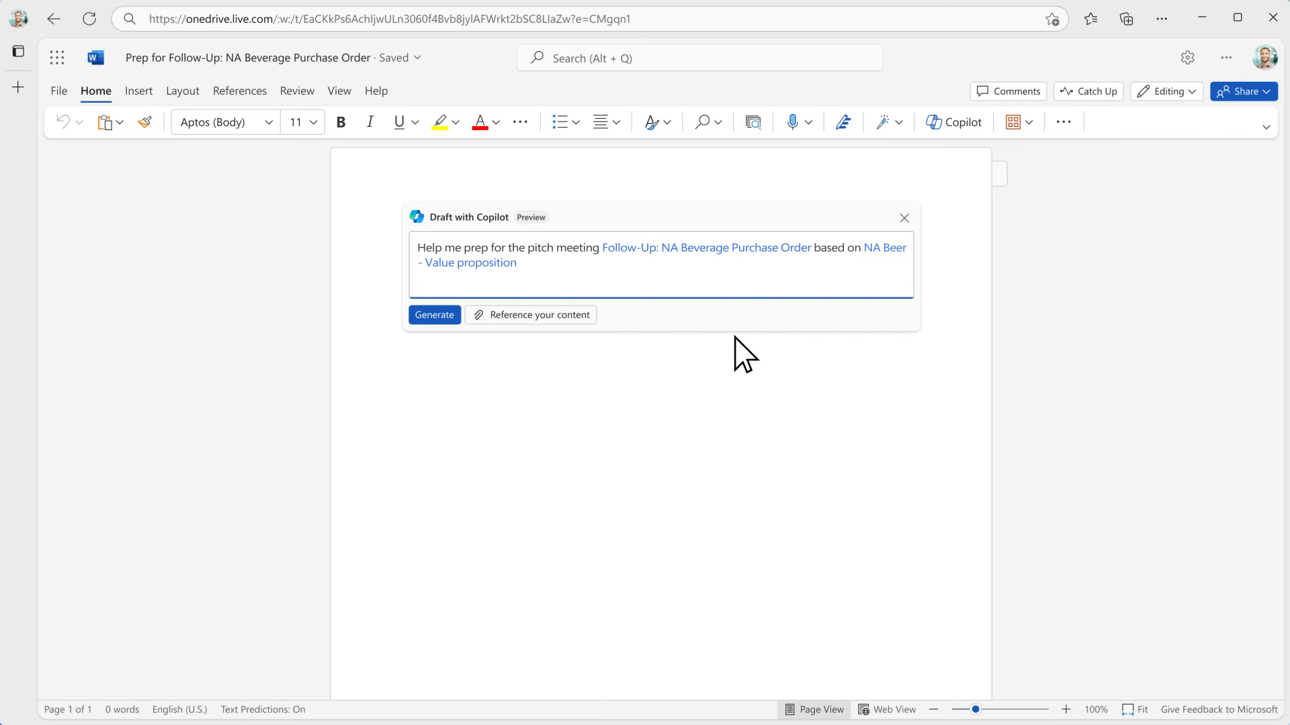
mouse_move(435, 315)
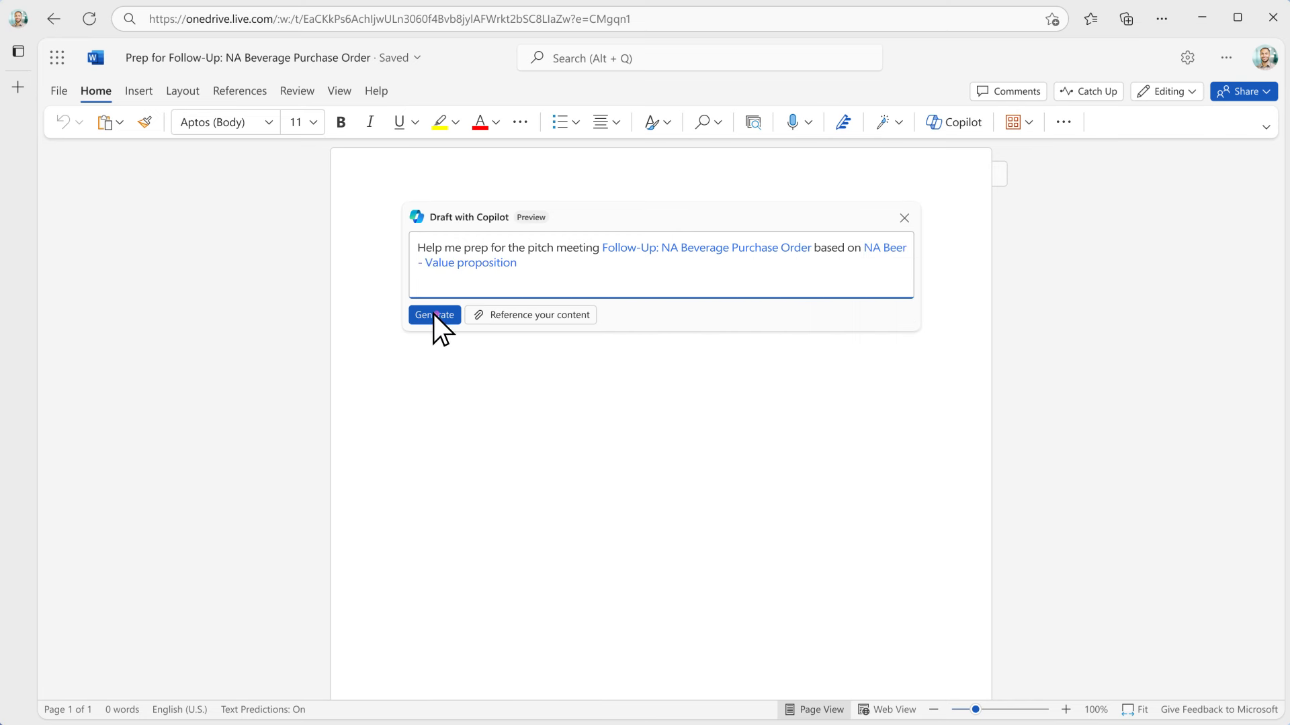
click(433, 315)
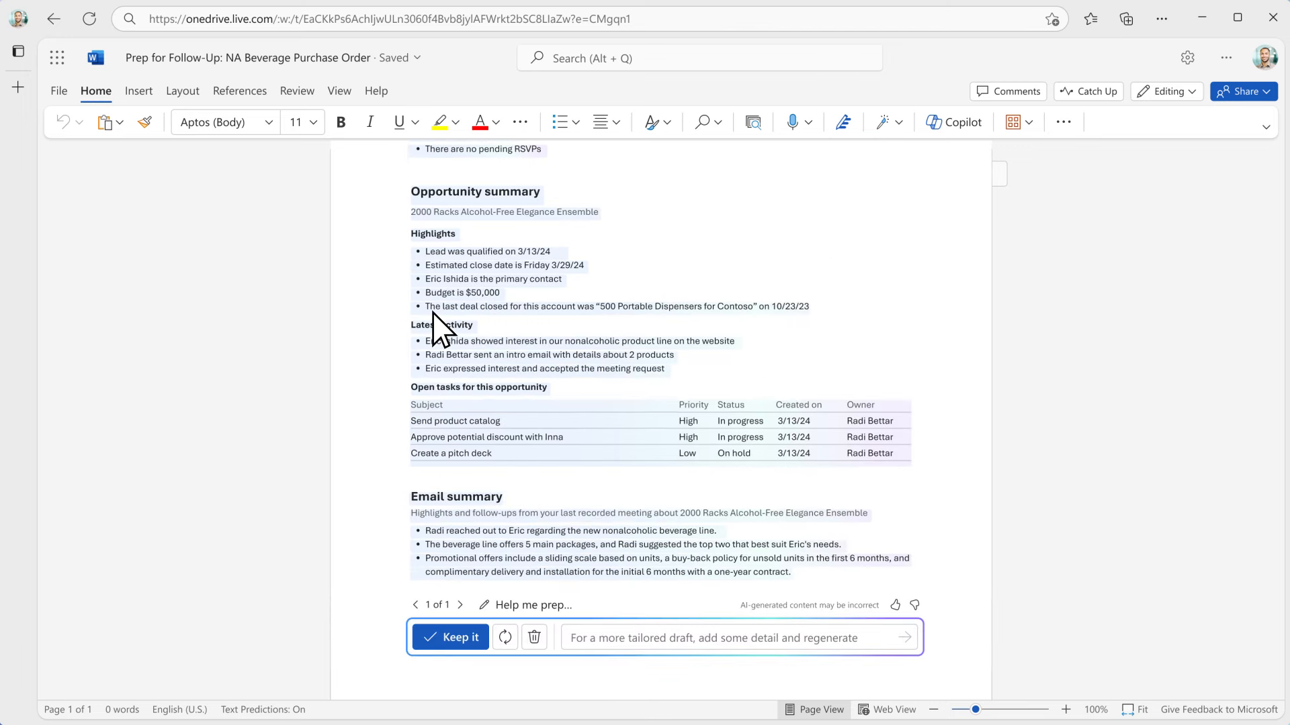
click(450, 637)
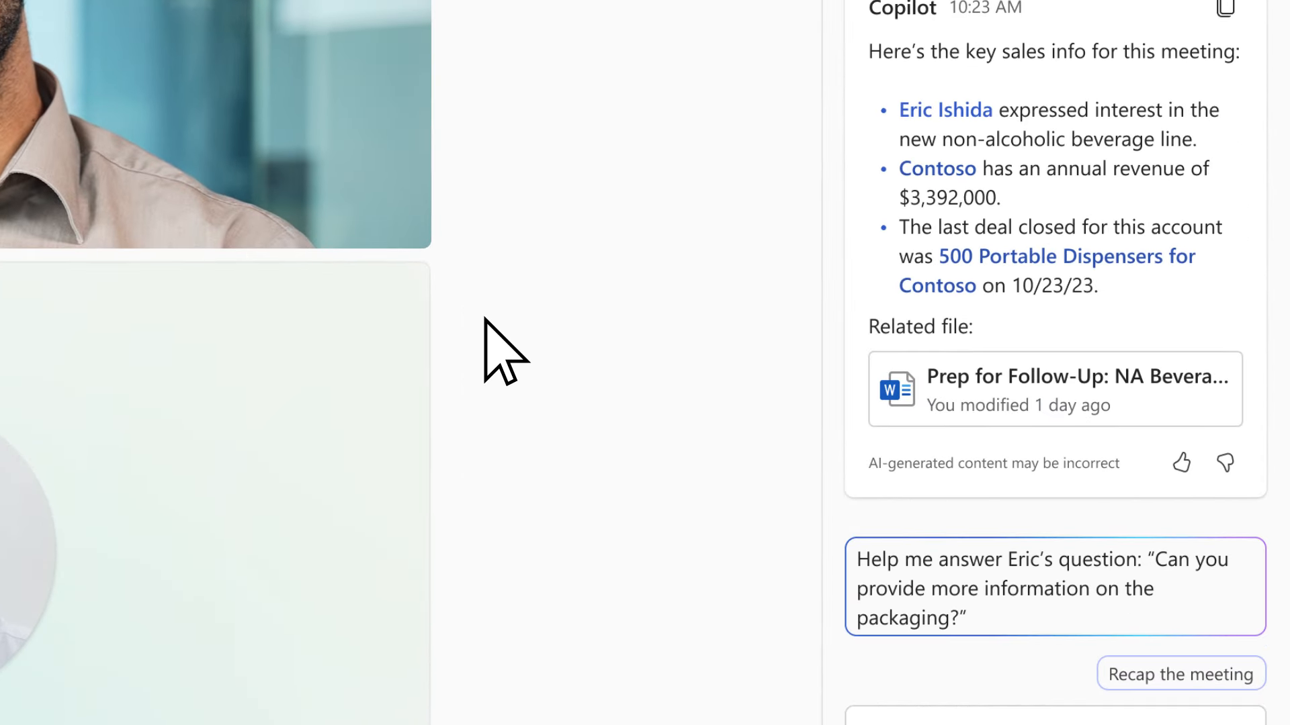
mouse_move(576, 391)
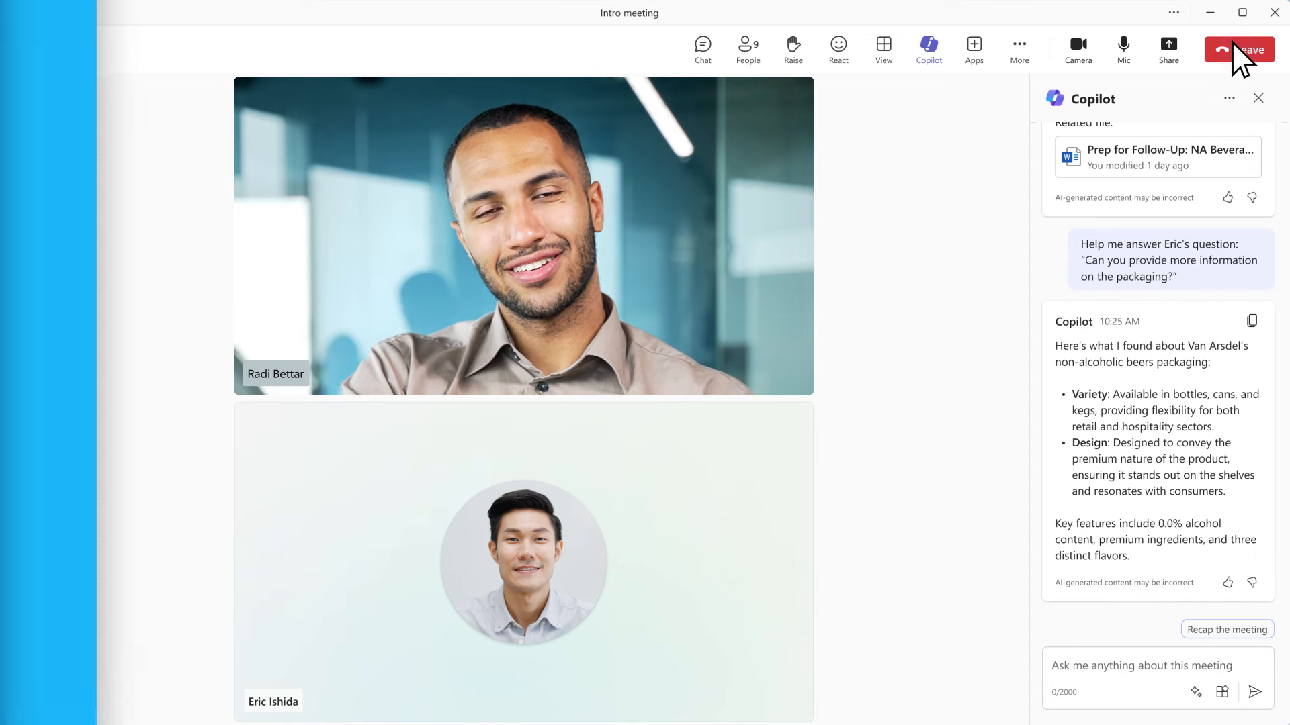
Leave the Teams meeting to reach the Follow-Up: NA Beverage Purchase Order recap.
click(1238, 49)
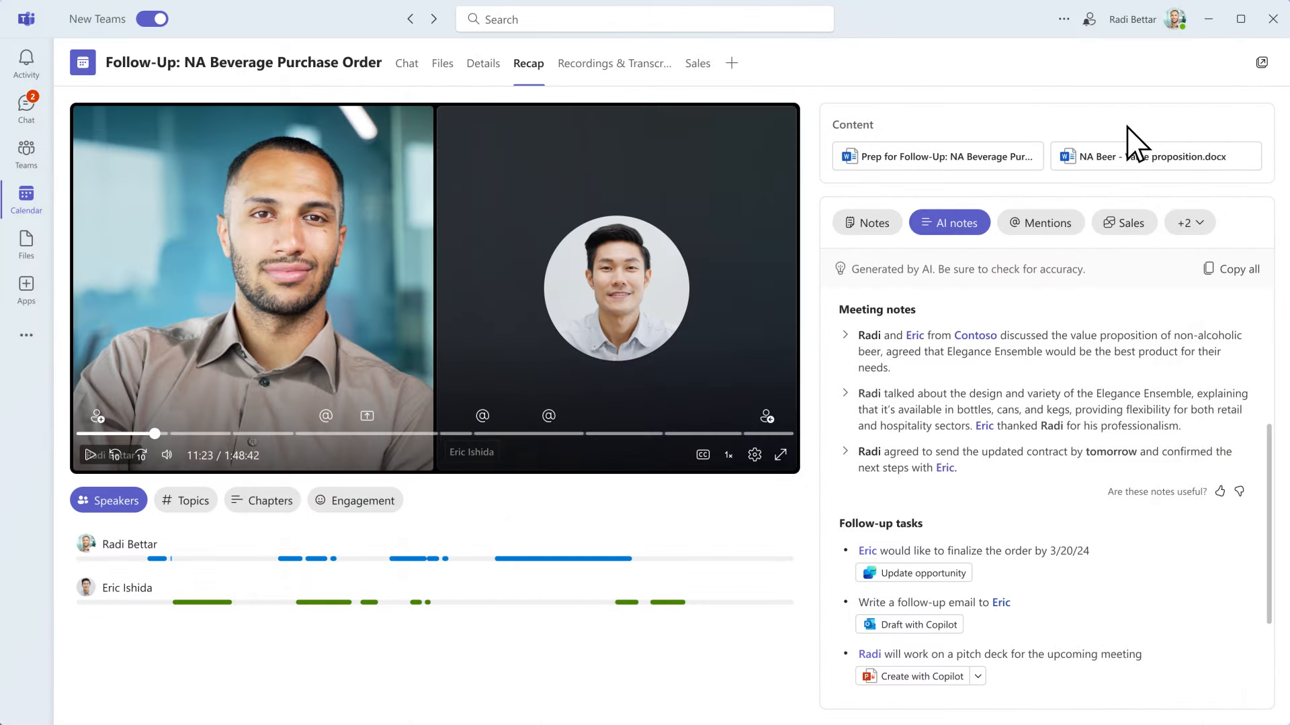
mouse_move(895, 419)
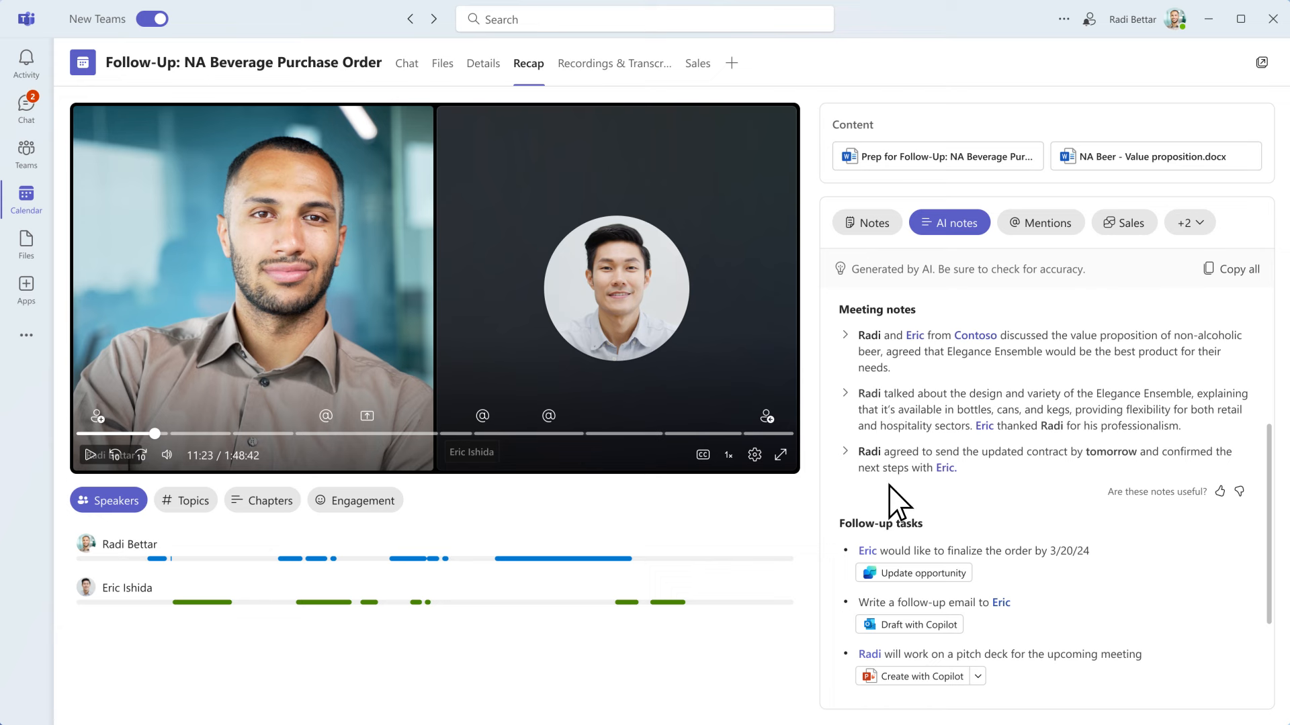
Update the opportunity from the recap's follow-up task with a 3/20/24 close date.
click(913, 572)
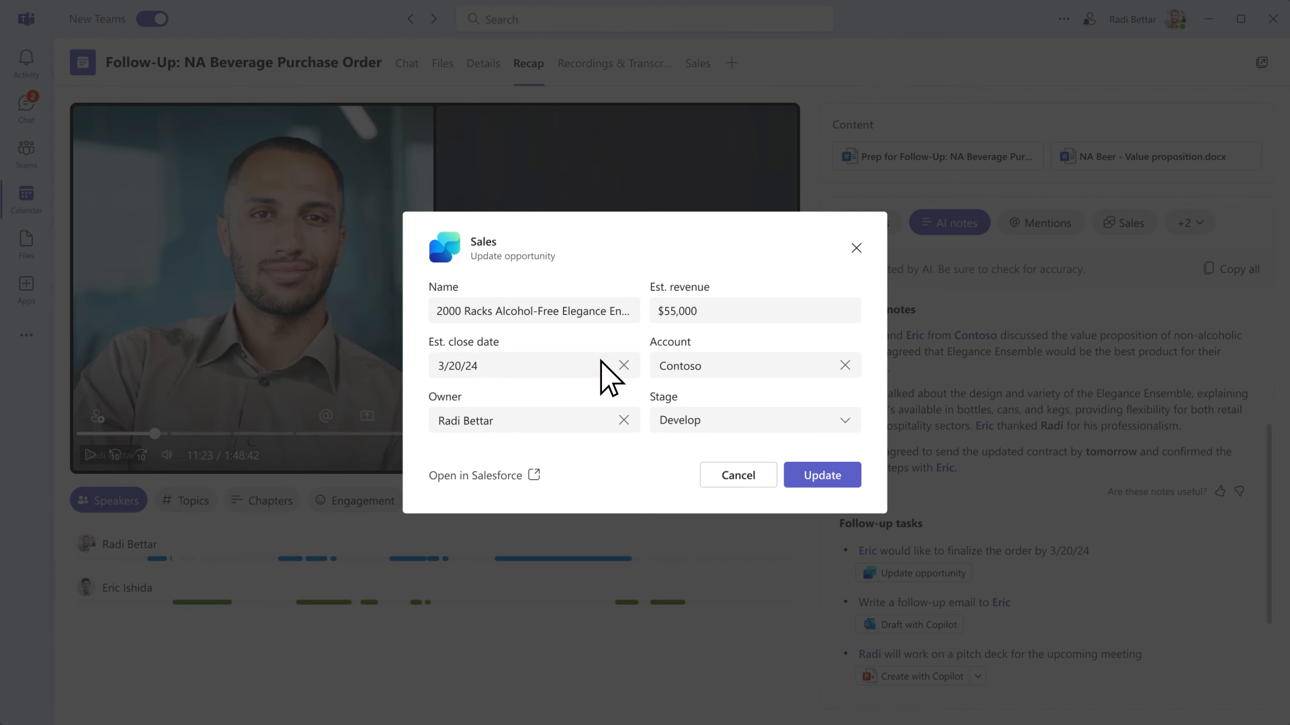
click(820, 475)
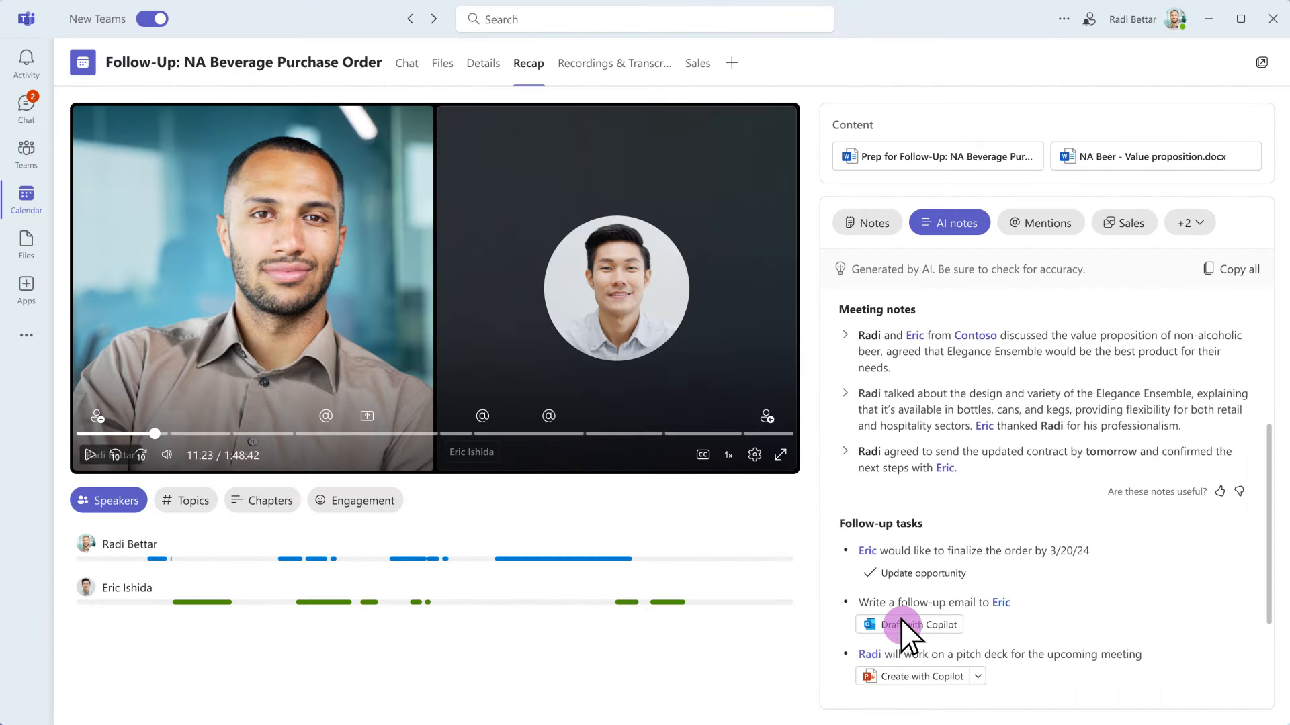
Send Eric a Copilot-drafted recap email for the NA Beverage Purchase Order follow-up.
click(909, 624)
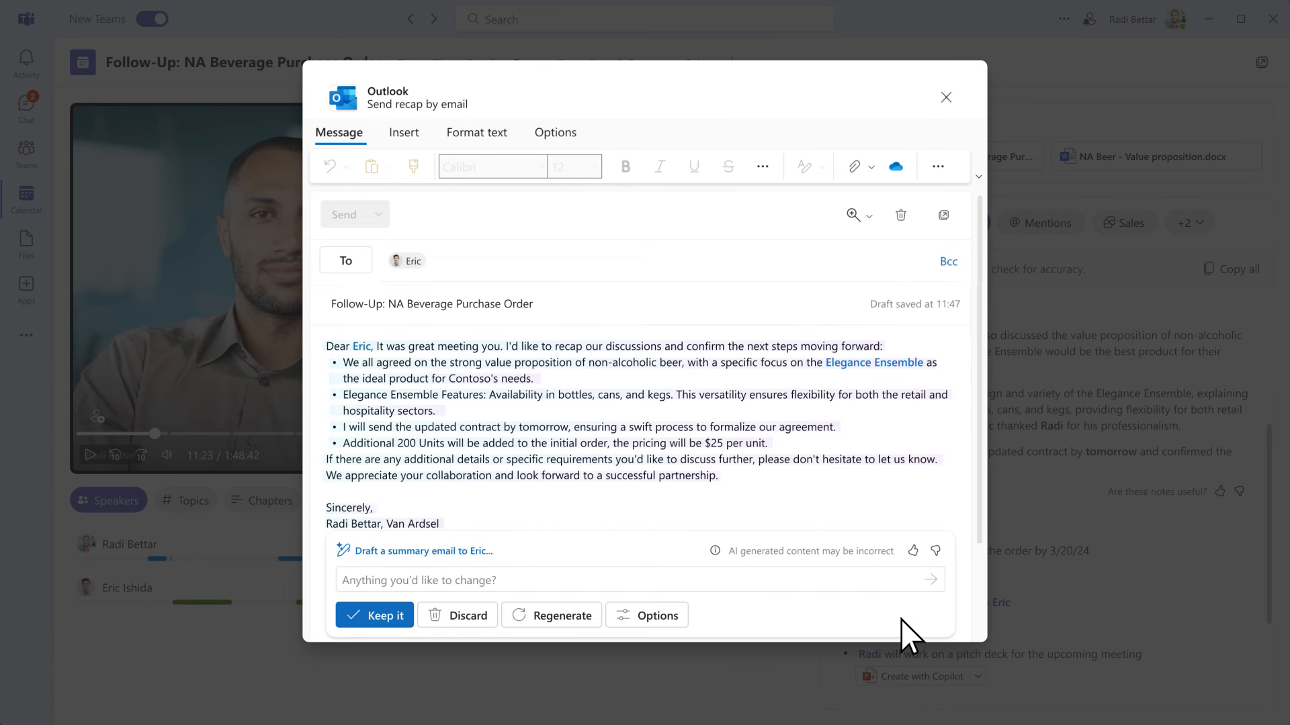
click(373, 615)
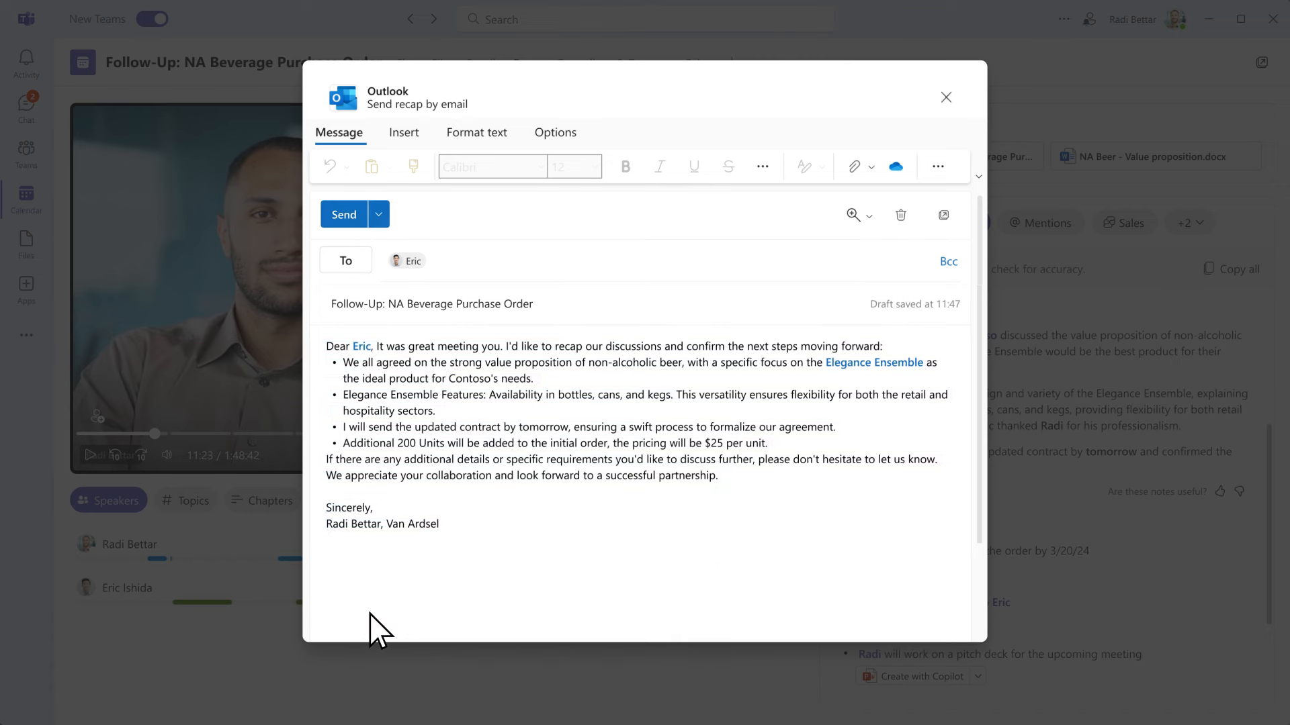
click(945, 97)
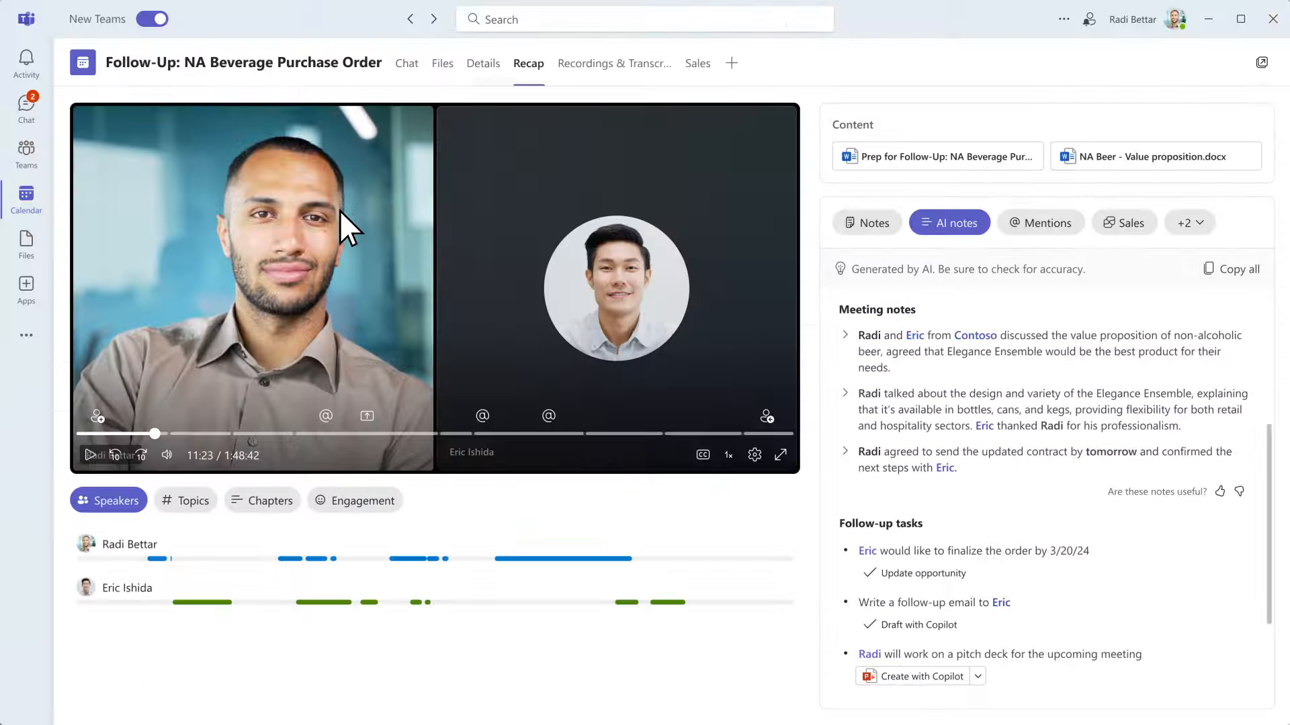
Generate a Contoso pitch deck from the Intro meeting and 'Standard NA beverage pitch'.
click(911, 677)
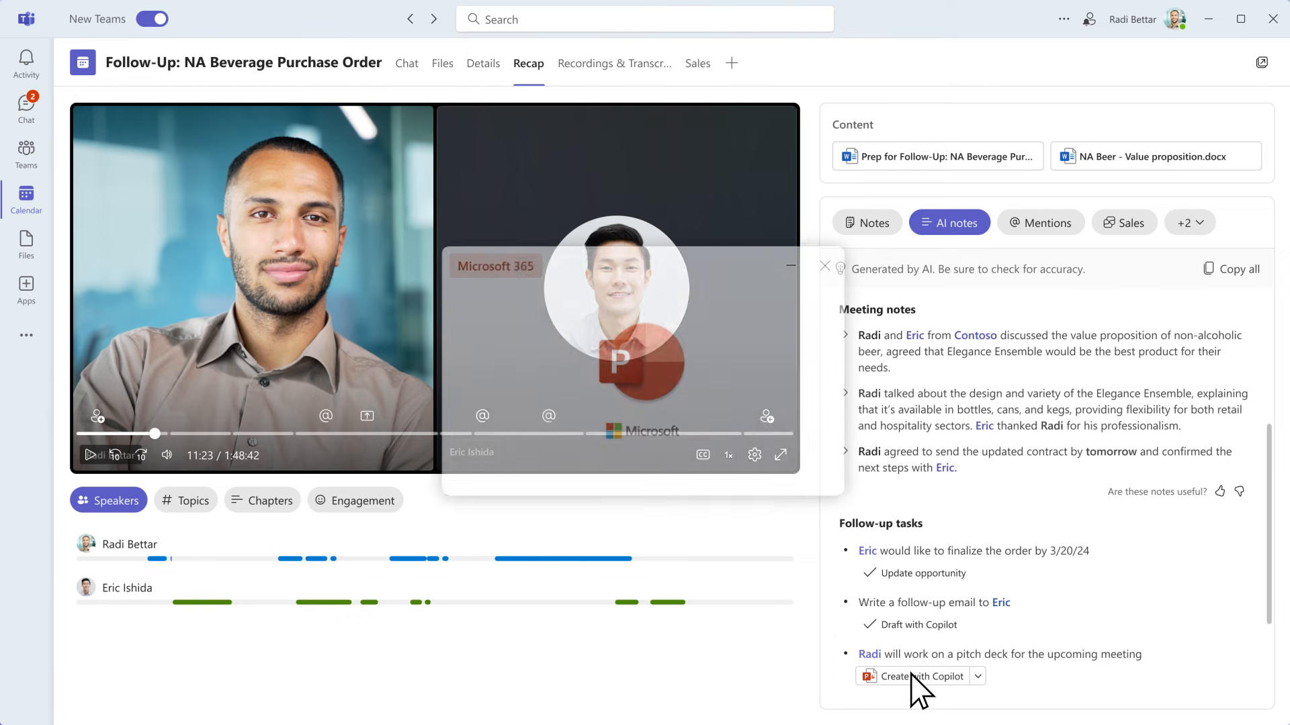
click(912, 675)
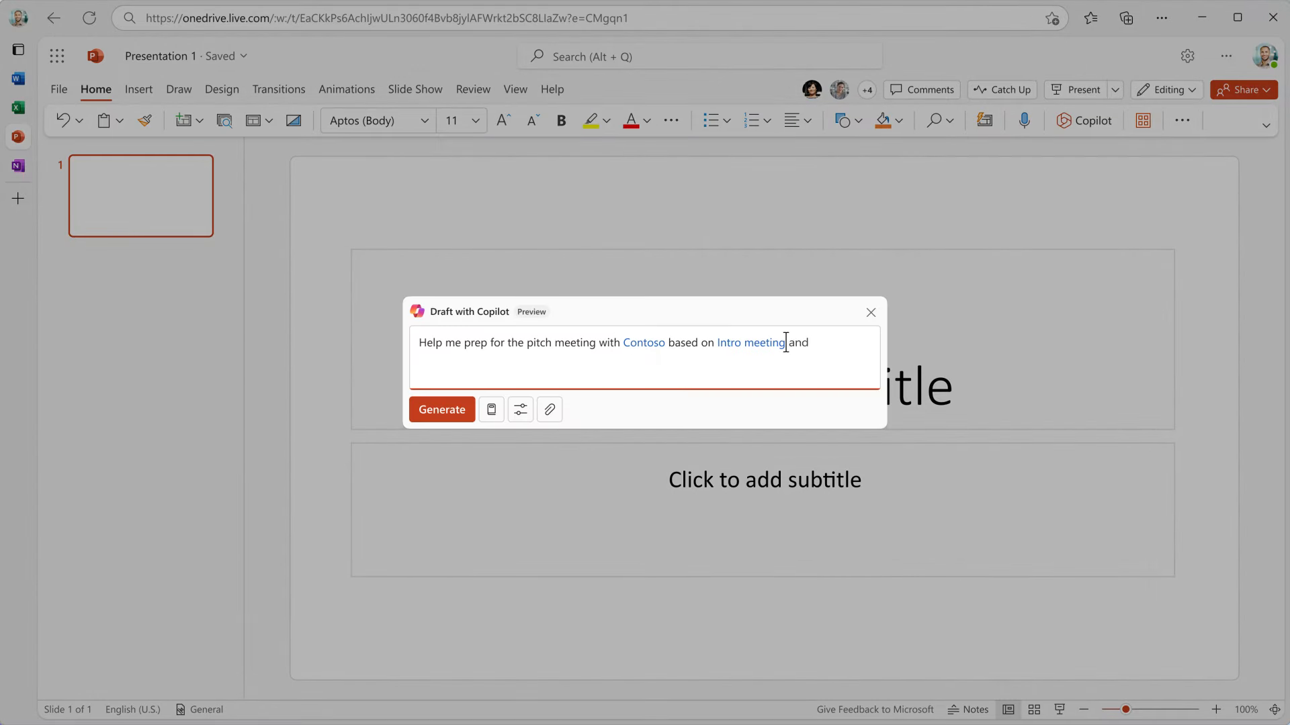
text(Standard NA beverage pitch.)
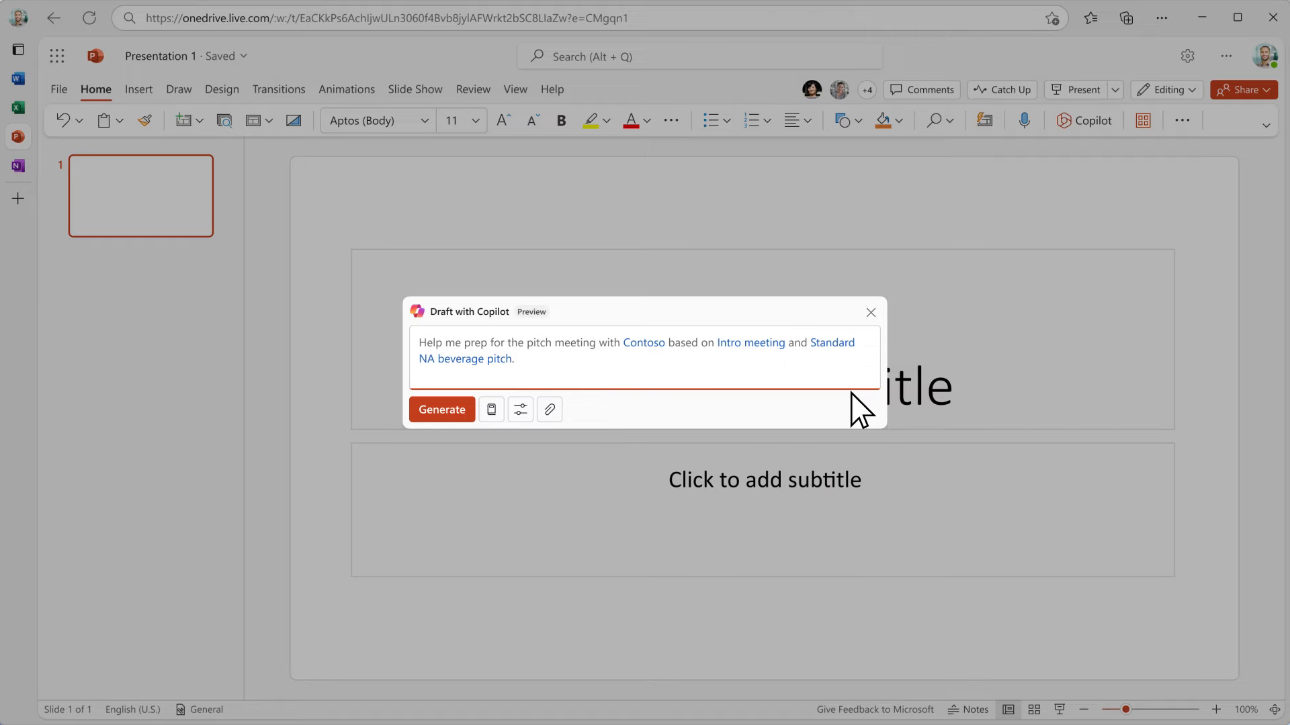
click(442, 409)
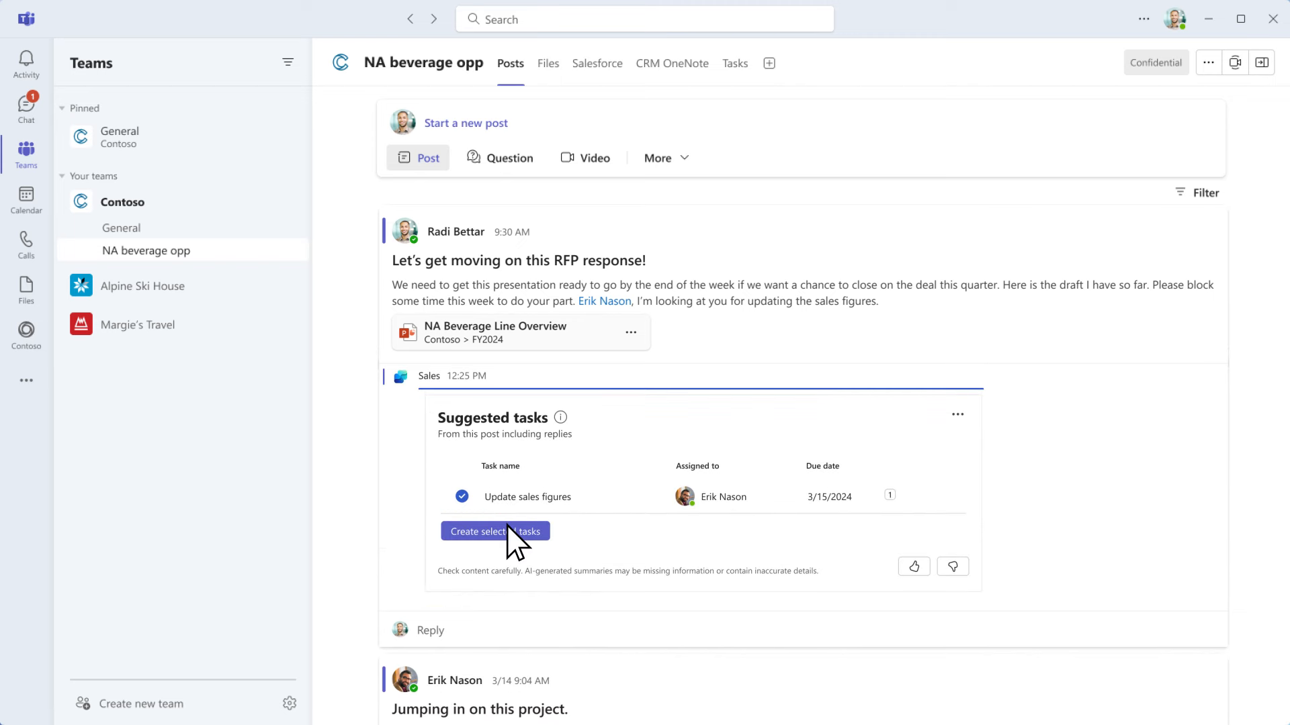
Create the suggested 'Update sales figures' task due 3/15/2024 from the NA beverage opp post.
click(494, 531)
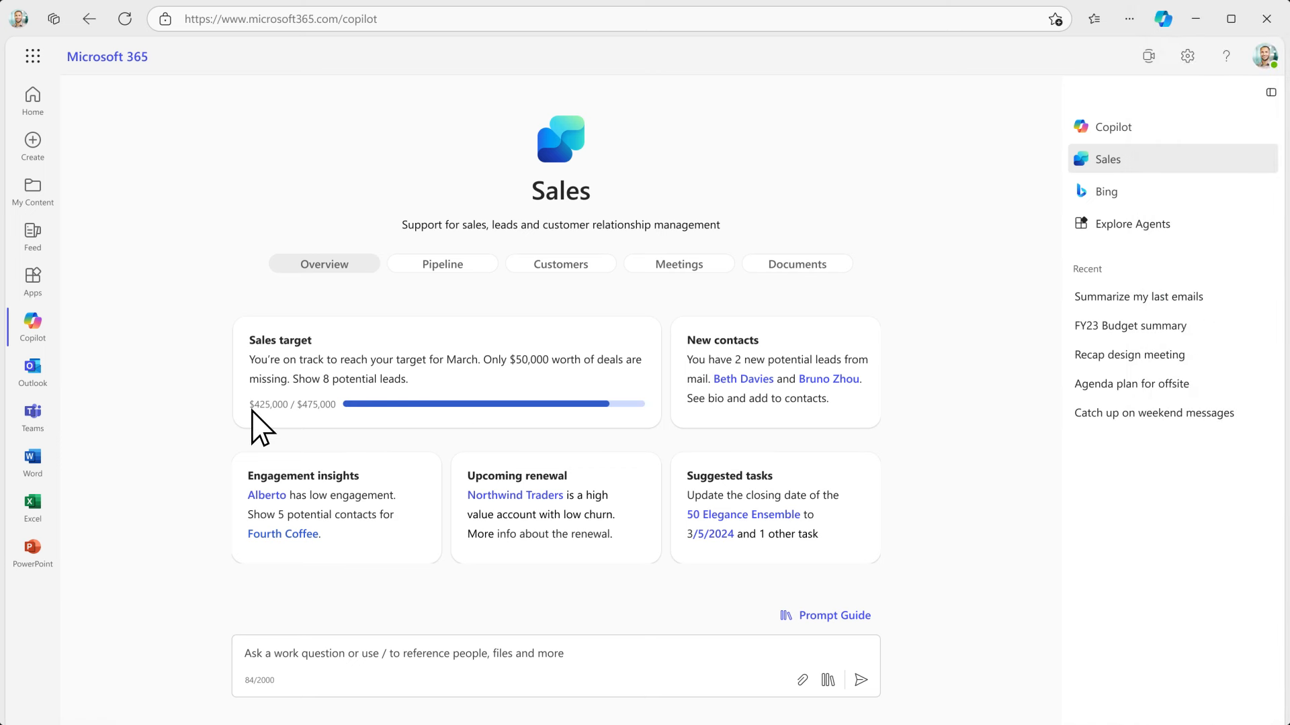
mouse_move(337, 428)
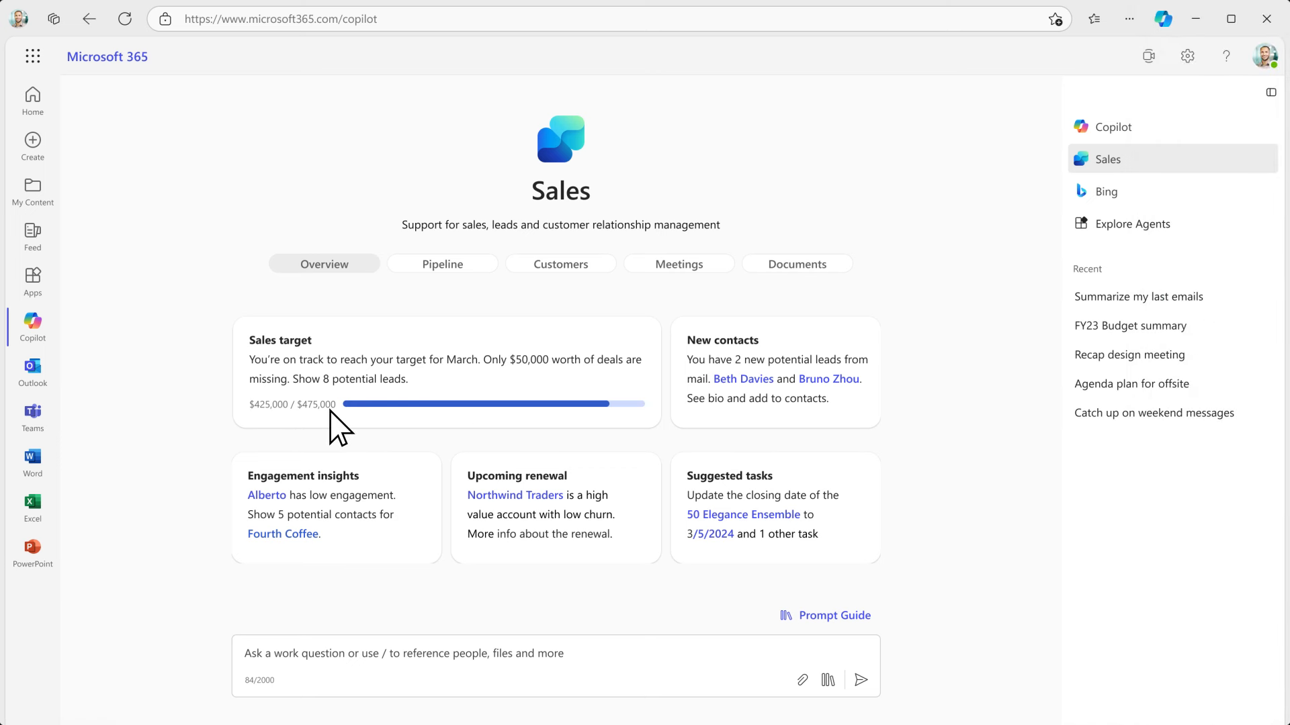
Open the Sales target card's potential leads to list high-potential leads with lead scores.
click(377, 378)
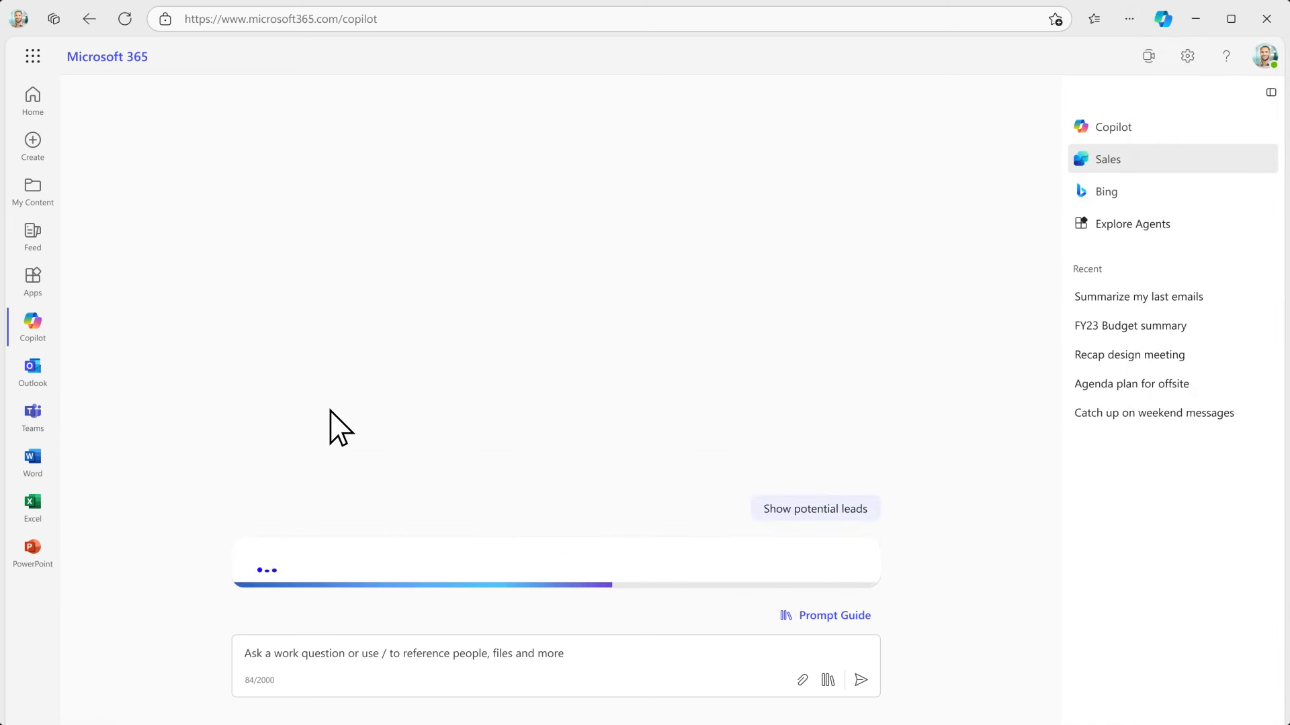
click(813, 508)
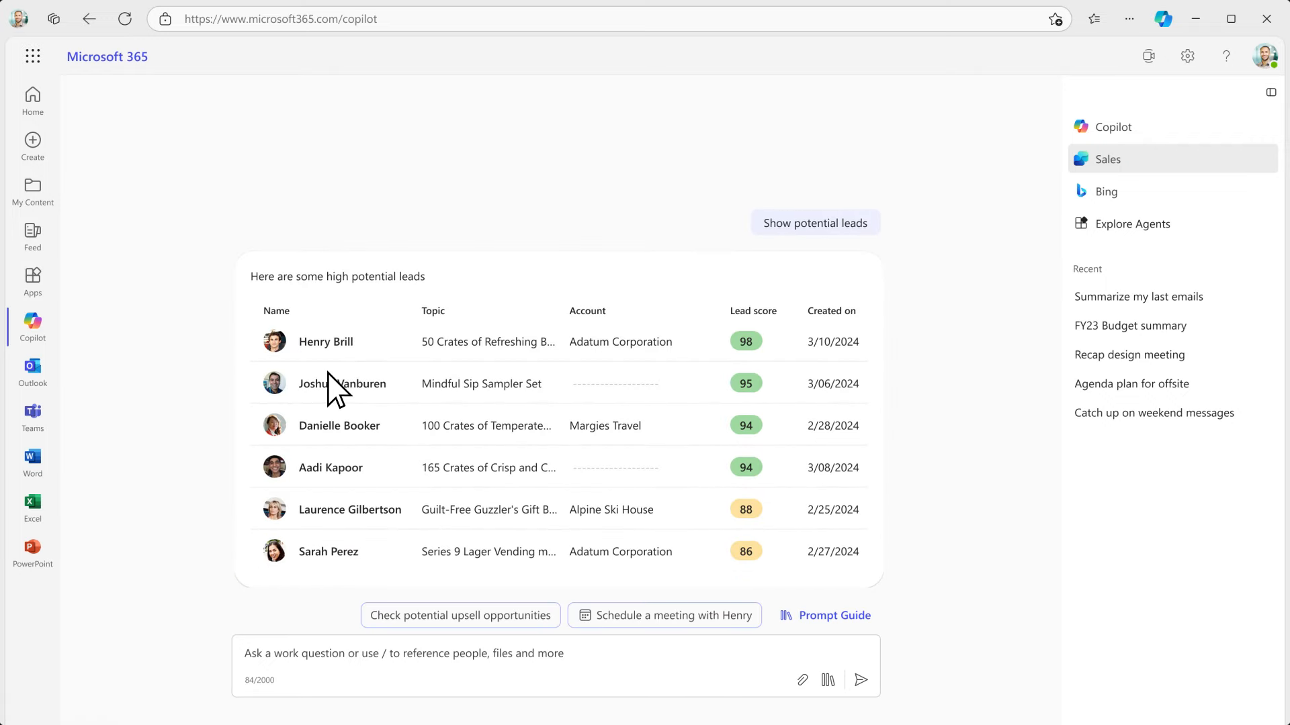
mouse_move(333, 425)
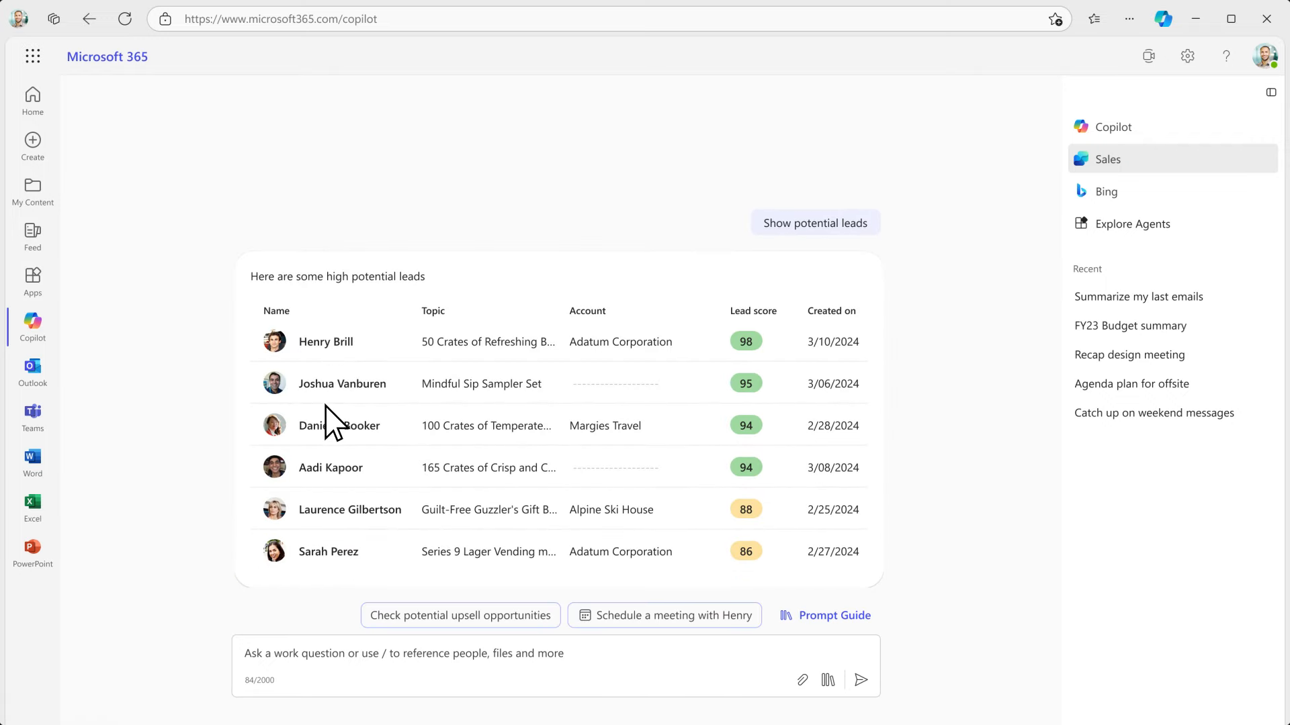
mouse_move(333, 571)
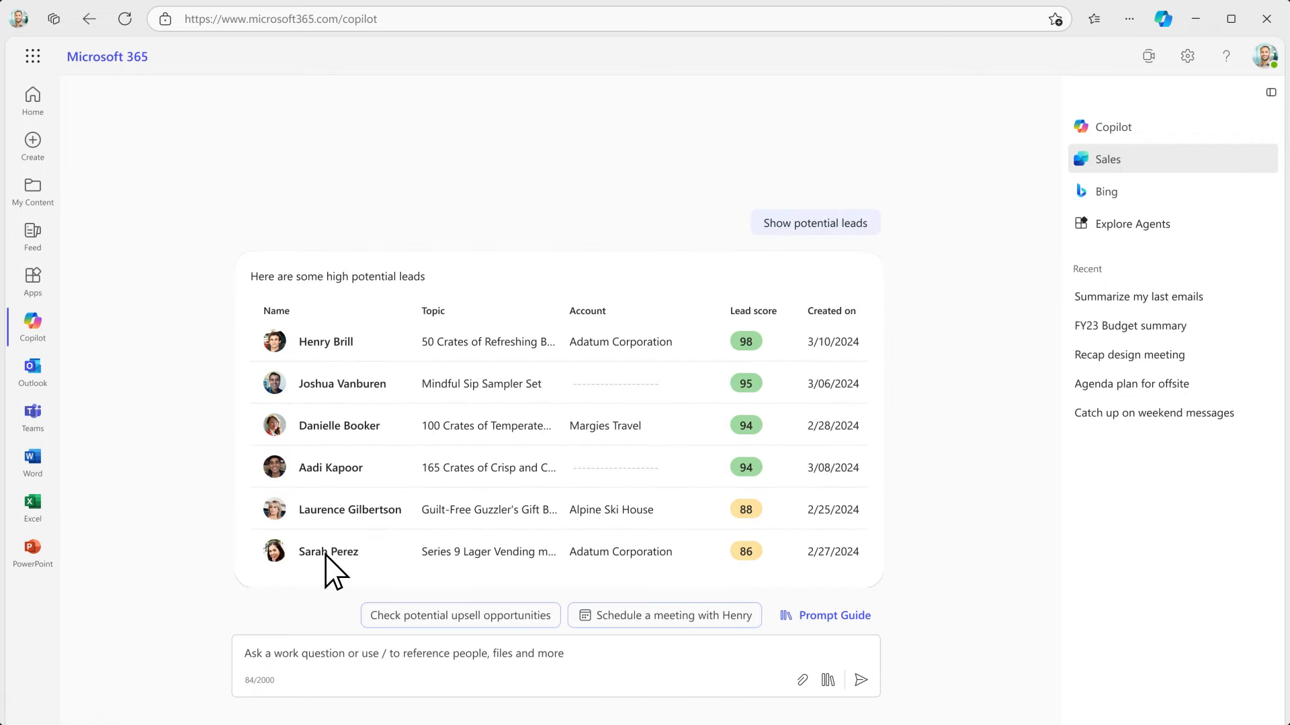